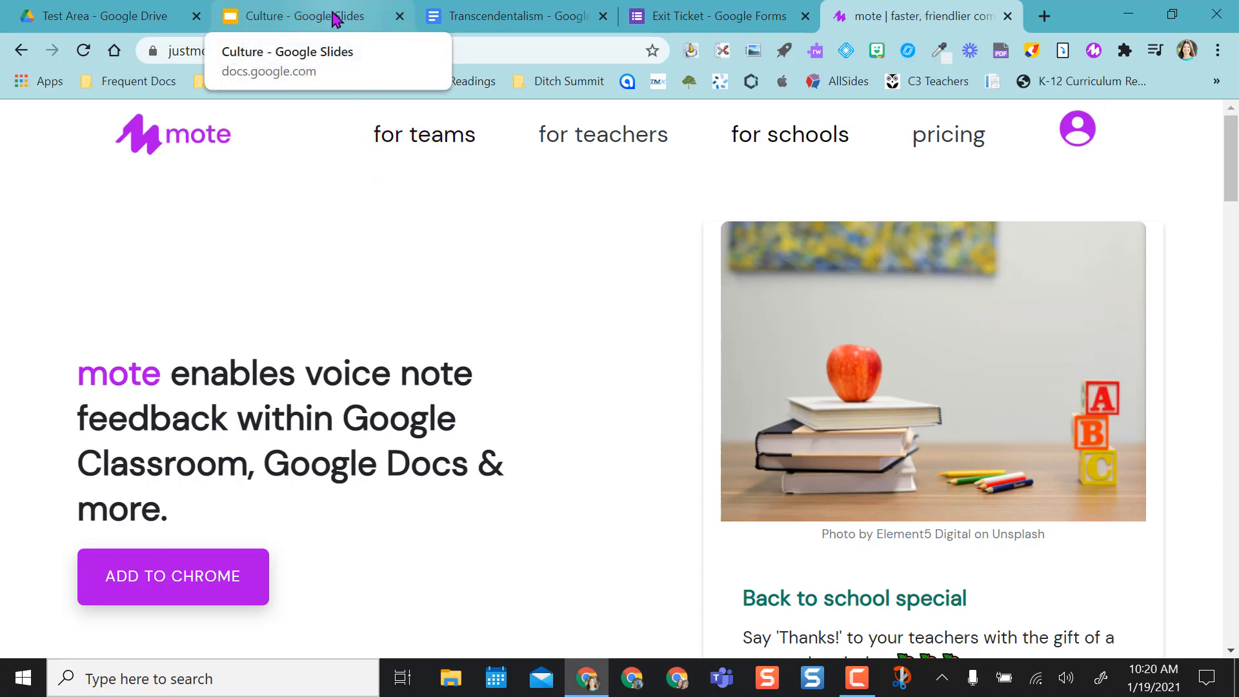
# Switch to the Culture presentation's browser tab
pyautogui.click(300, 16)
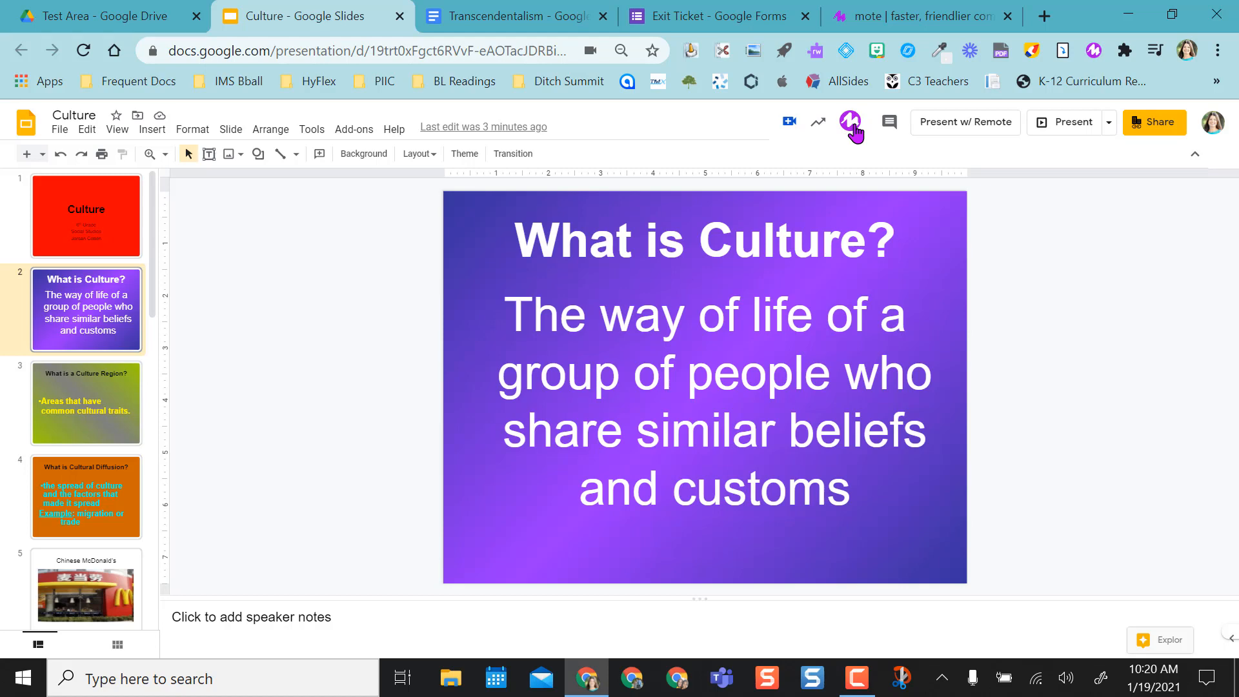
# Record a 7-second Mote voice note and insert it onto the What is Culture? slide
pyautogui.click(852, 122)
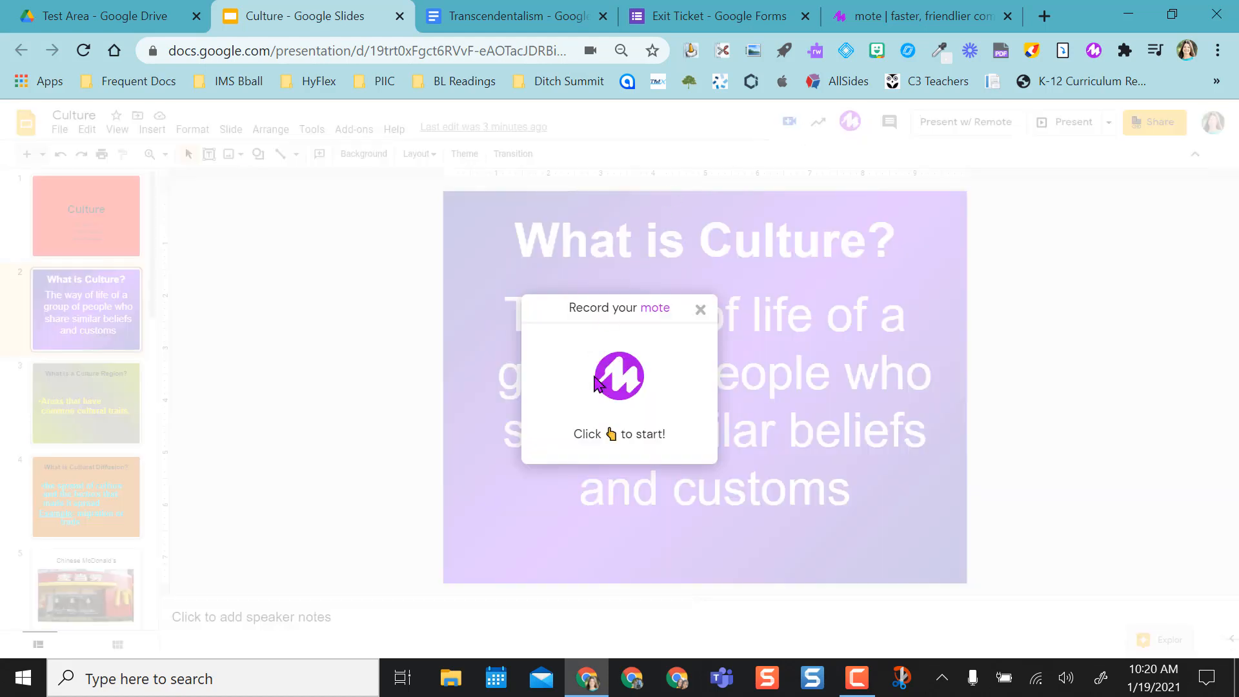
pyautogui.moveTo(668, 373)
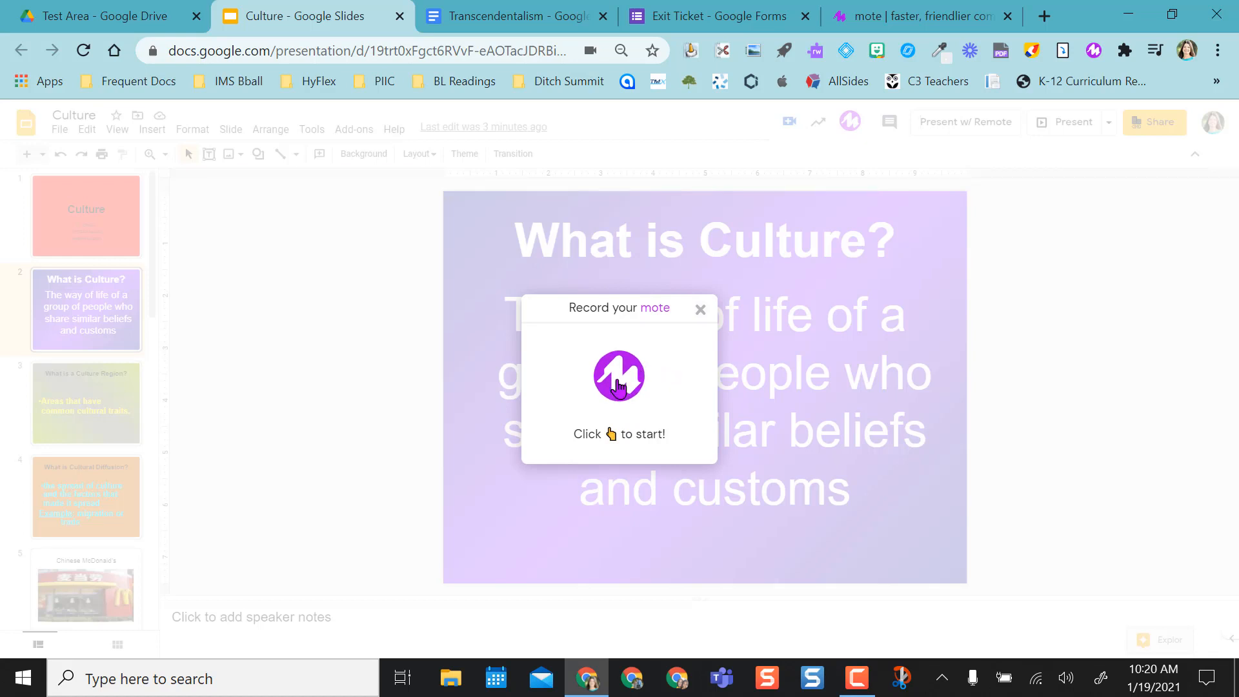
pyautogui.click(619, 375)
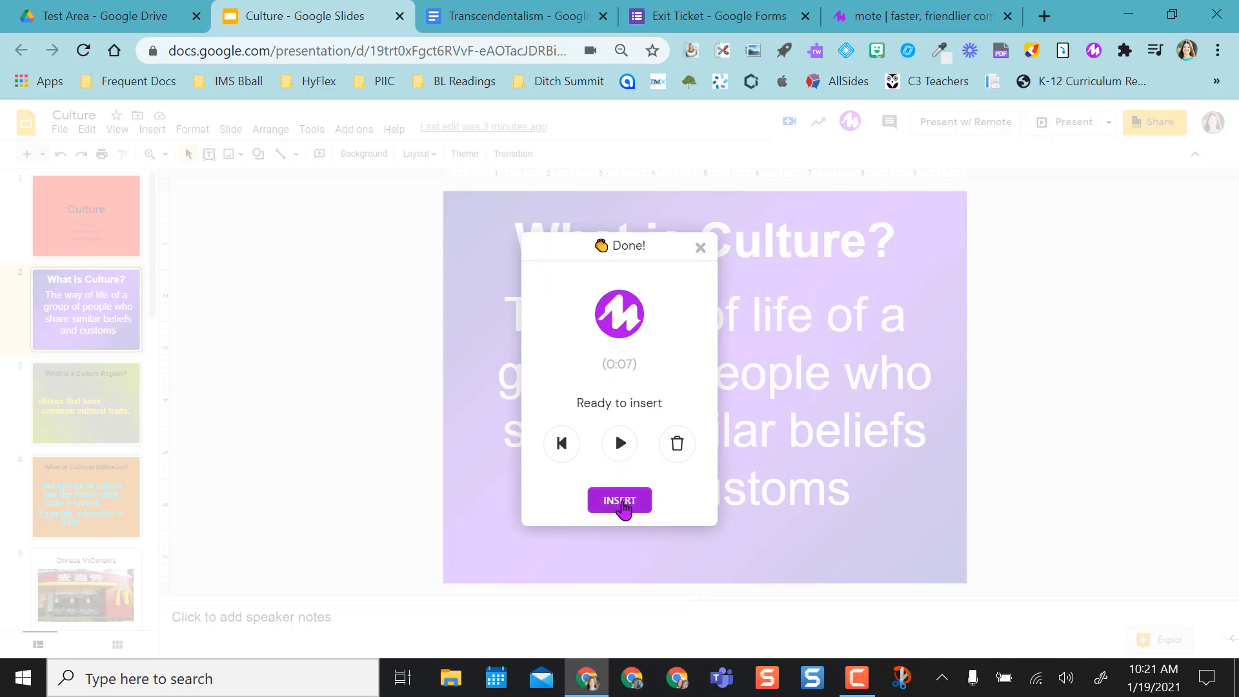
pyautogui.click(619, 501)
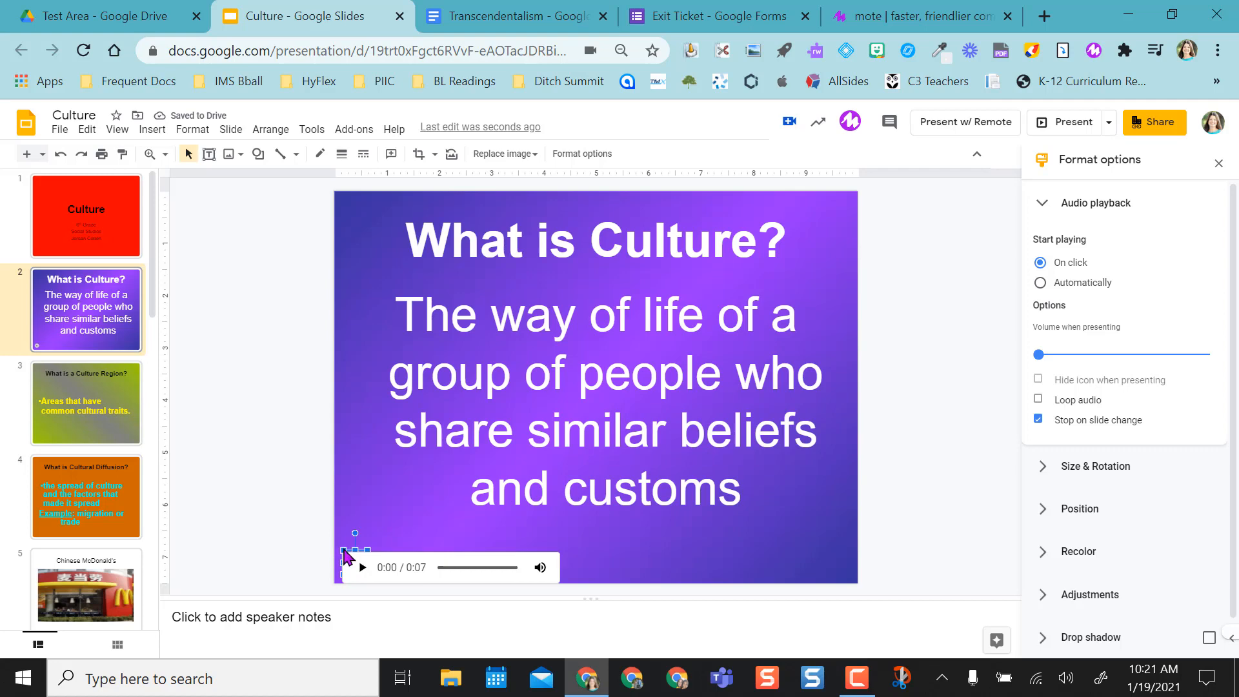
pyautogui.moveTo(435, 569)
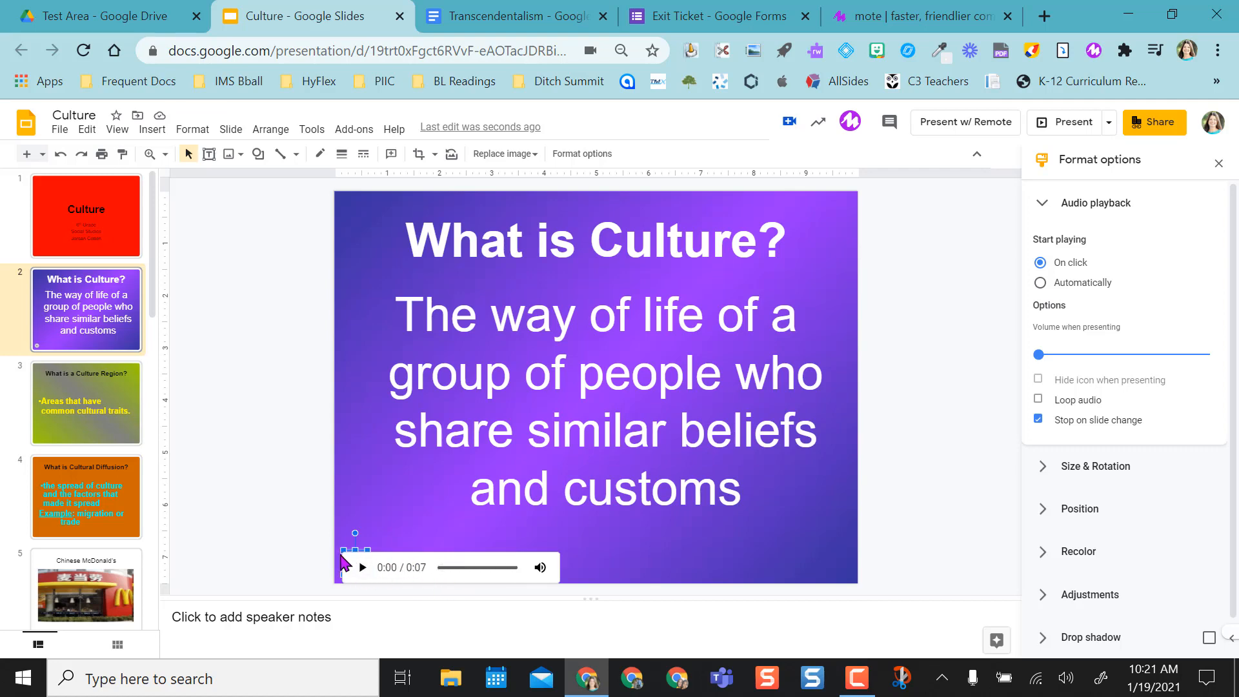
pyautogui.moveTo(1085, 509)
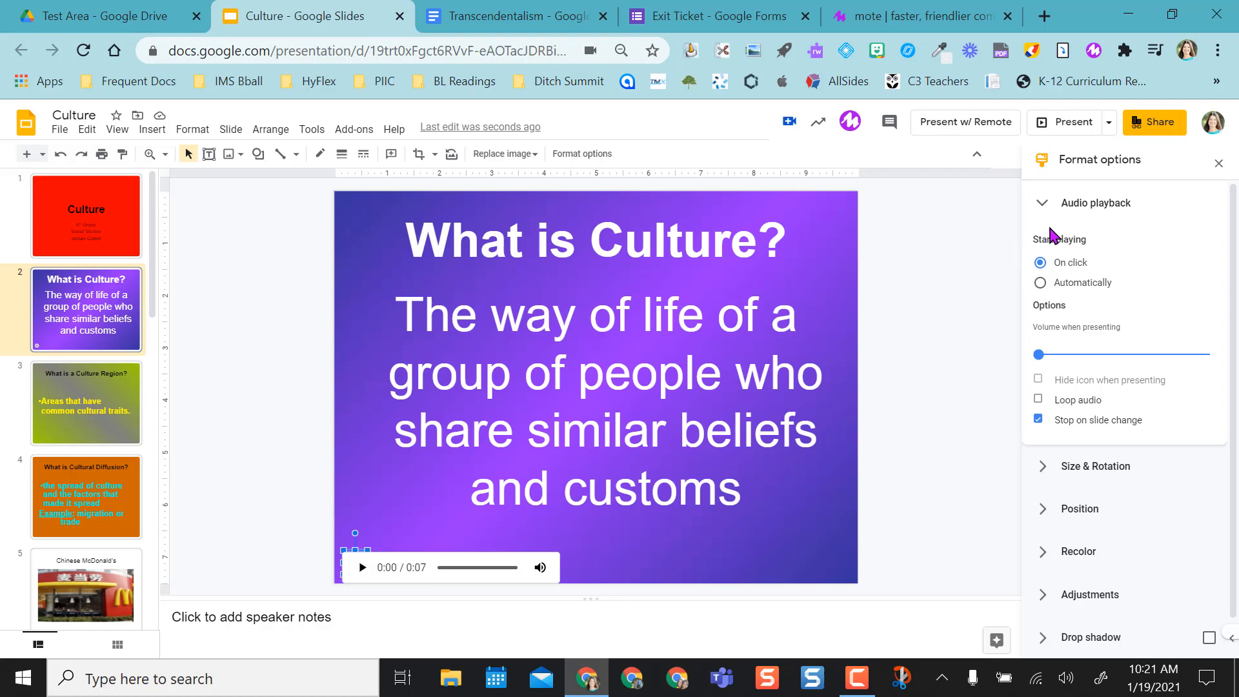
pyautogui.moveTo(1145, 157)
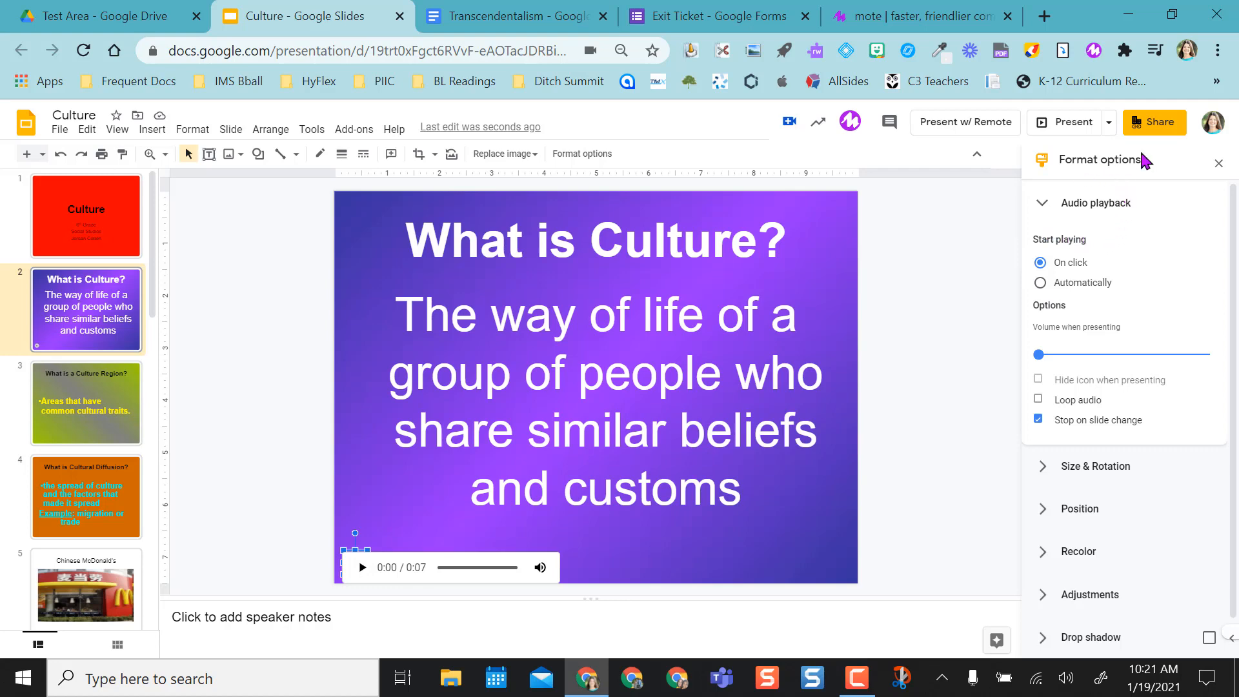
pyautogui.moveTo(581, 153)
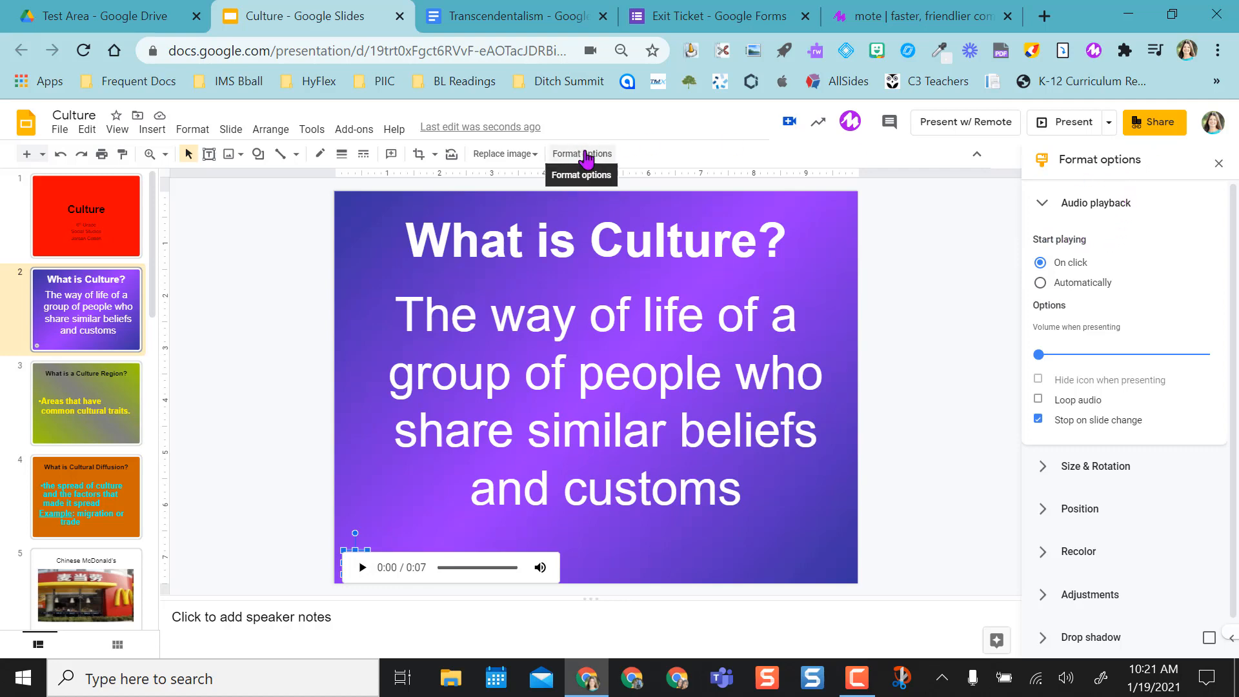
pyautogui.moveTo(1080, 285)
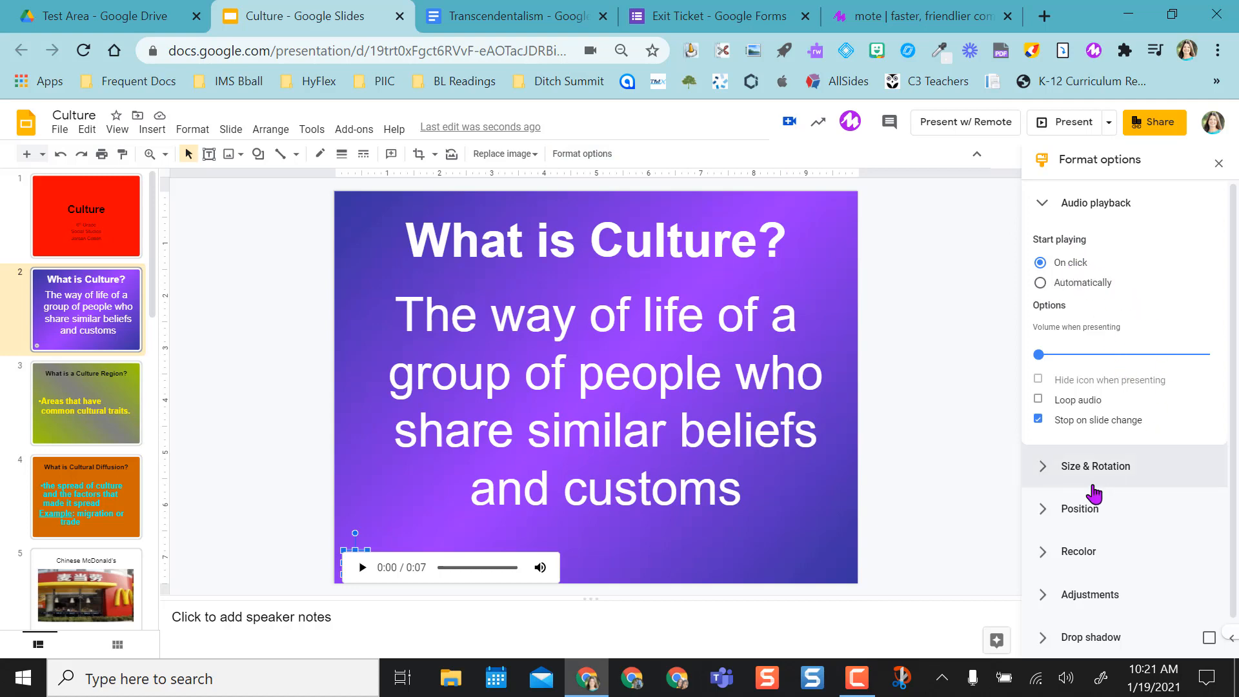
pyautogui.click(1095, 465)
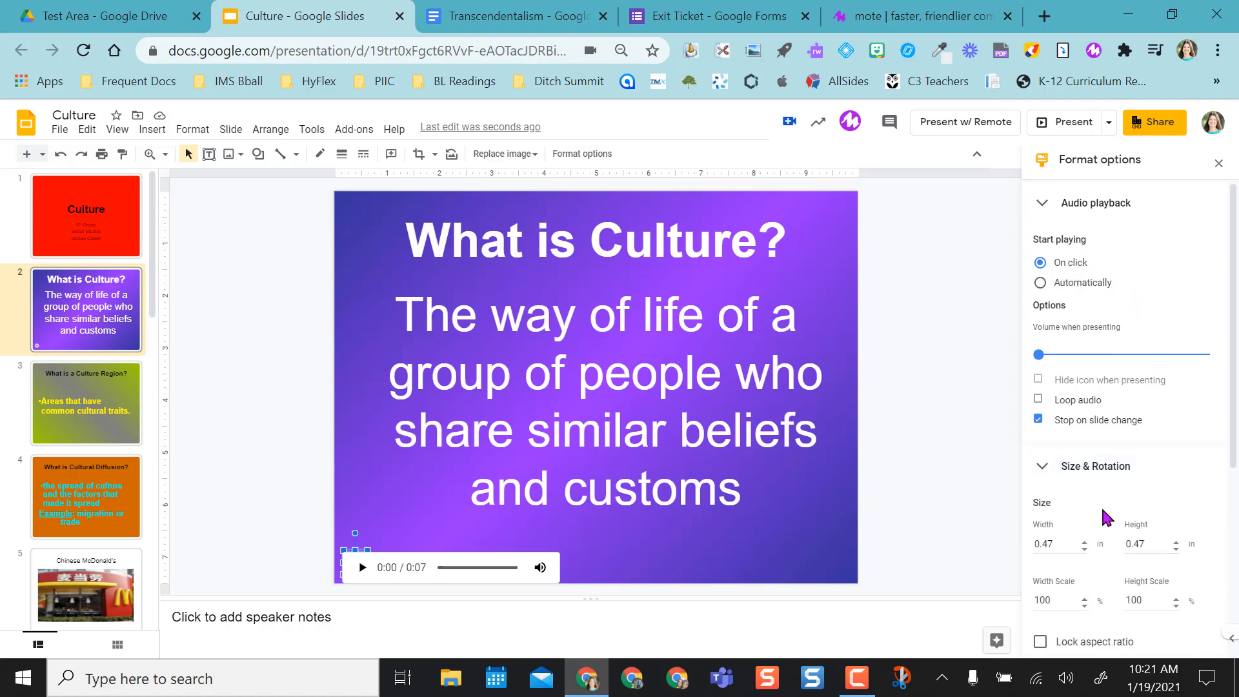
pyautogui.scroll(-3)
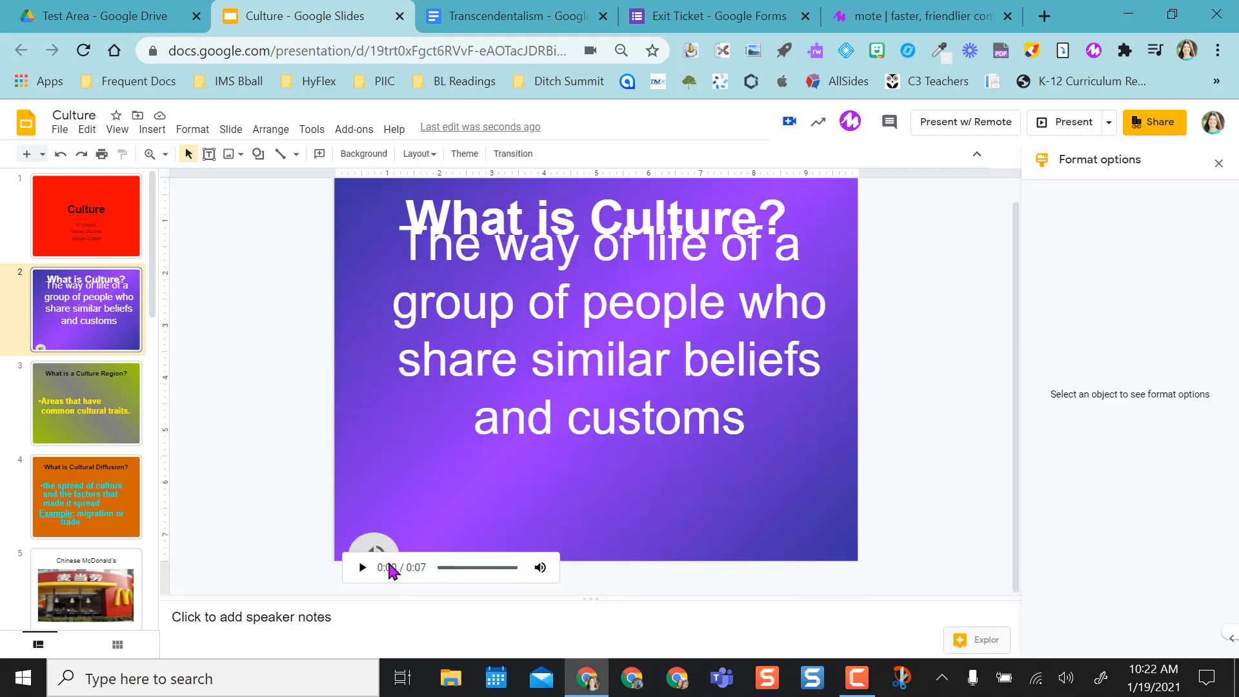
# Move the voice note clip to the slide's bottom-right corner
pyautogui.click(373, 555)
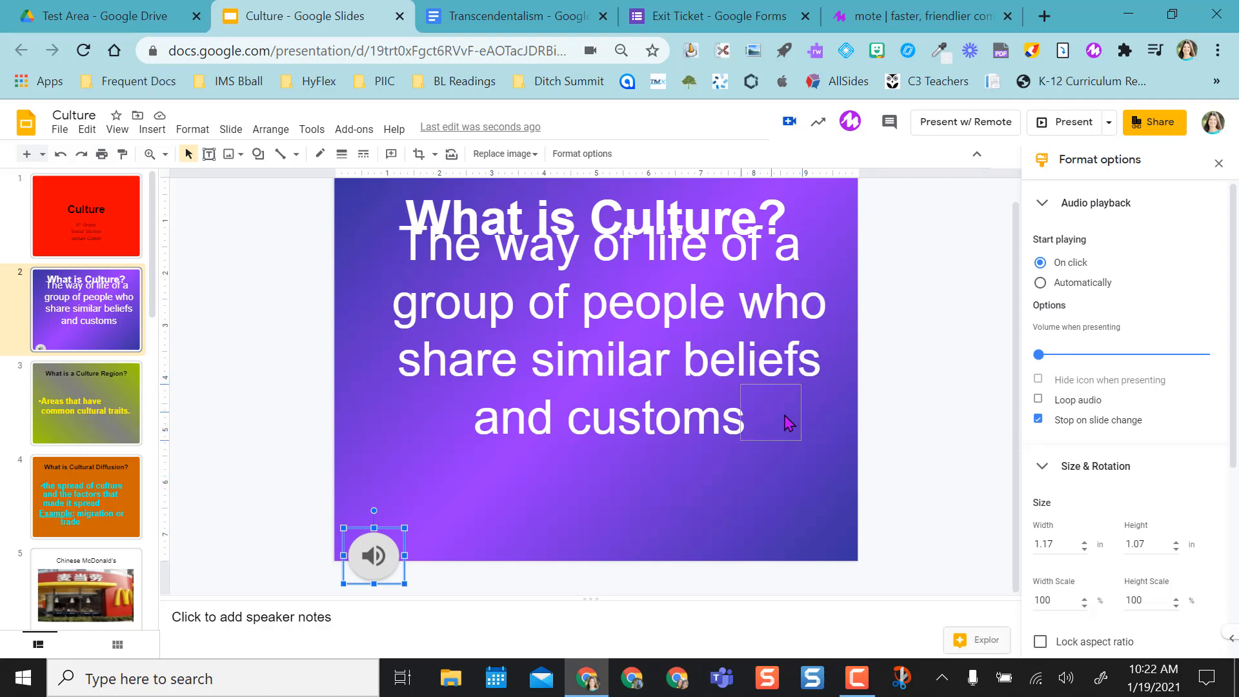
pyautogui.moveTo(374, 556); pyautogui.dragTo(791, 501)
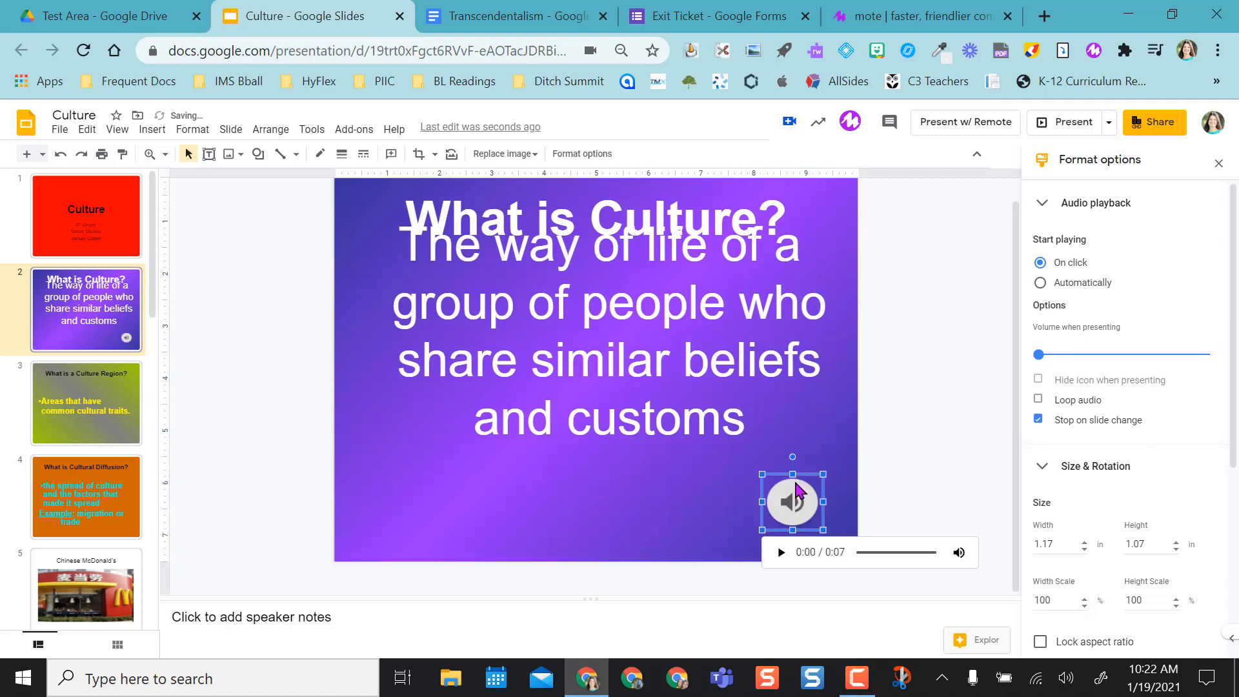
pyautogui.click(609, 316)
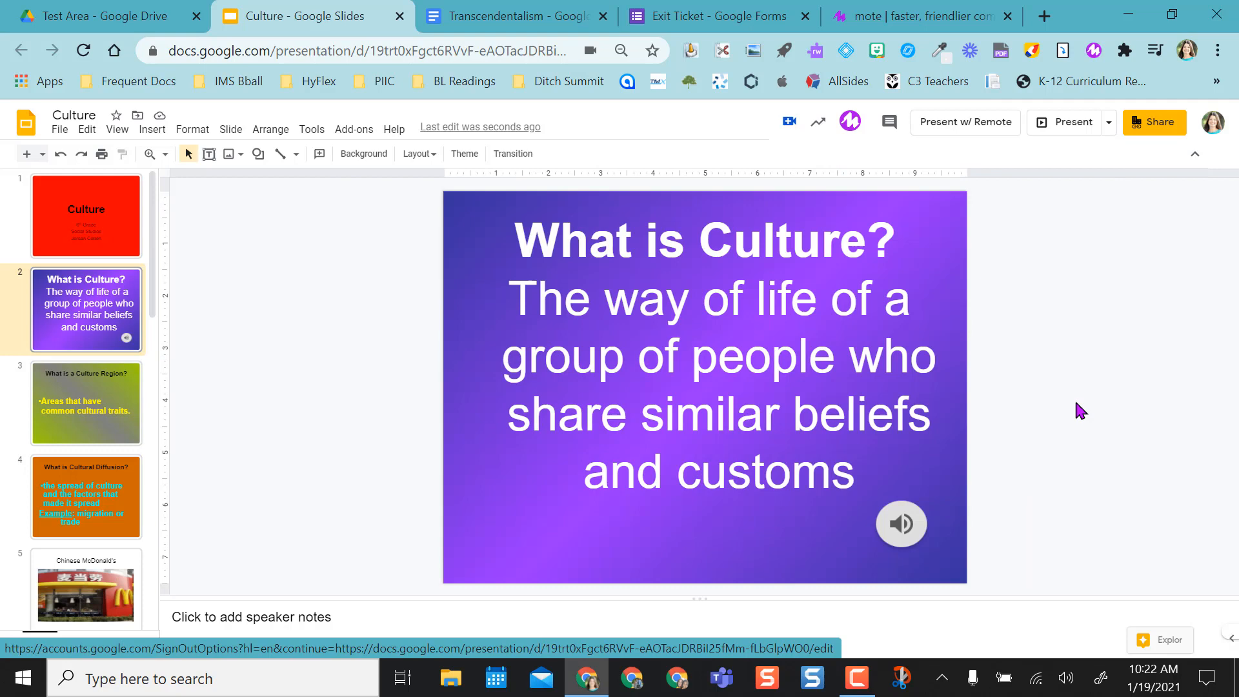
pyautogui.moveTo(1007, 427)
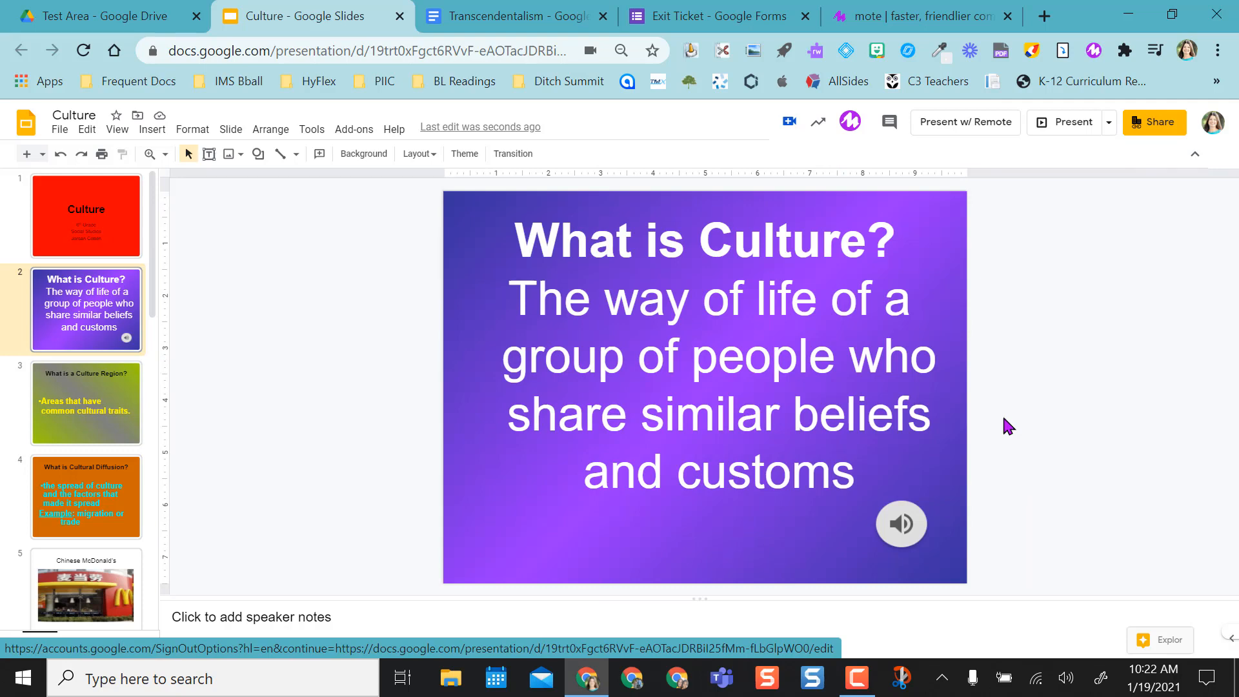
# Play the repositioned voice note to check it
pyautogui.click(900, 523)
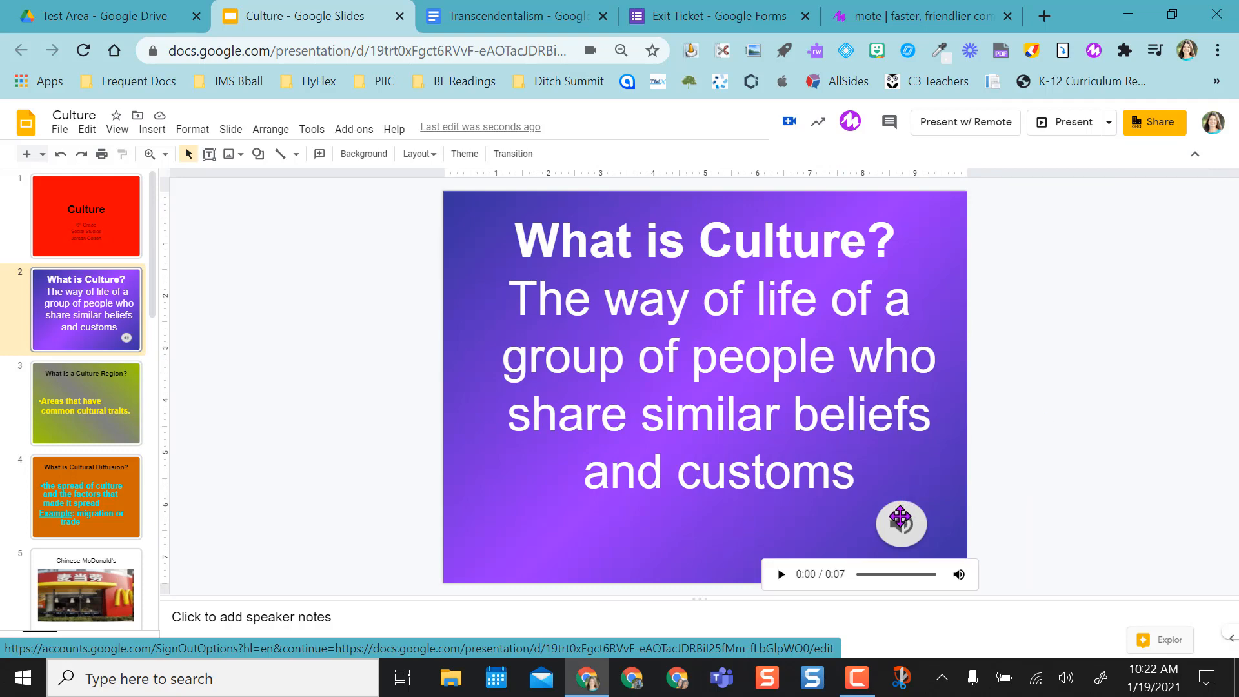
pyautogui.click(901, 524)
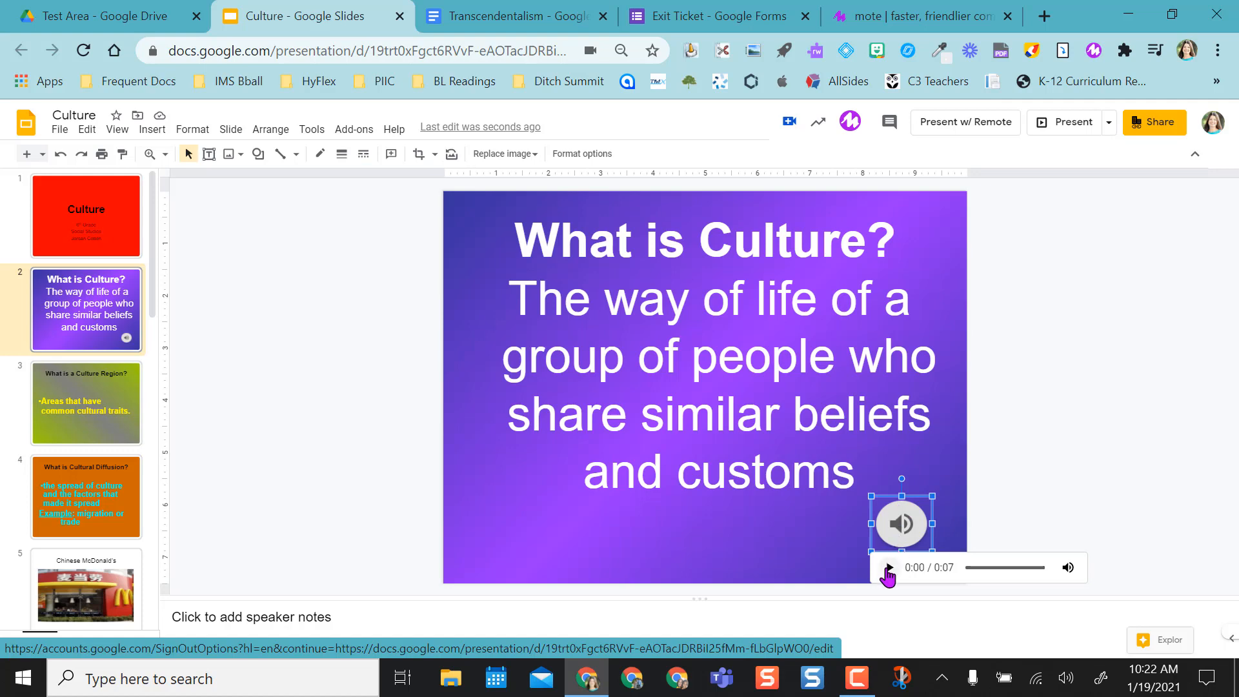
pyautogui.click(888, 568)
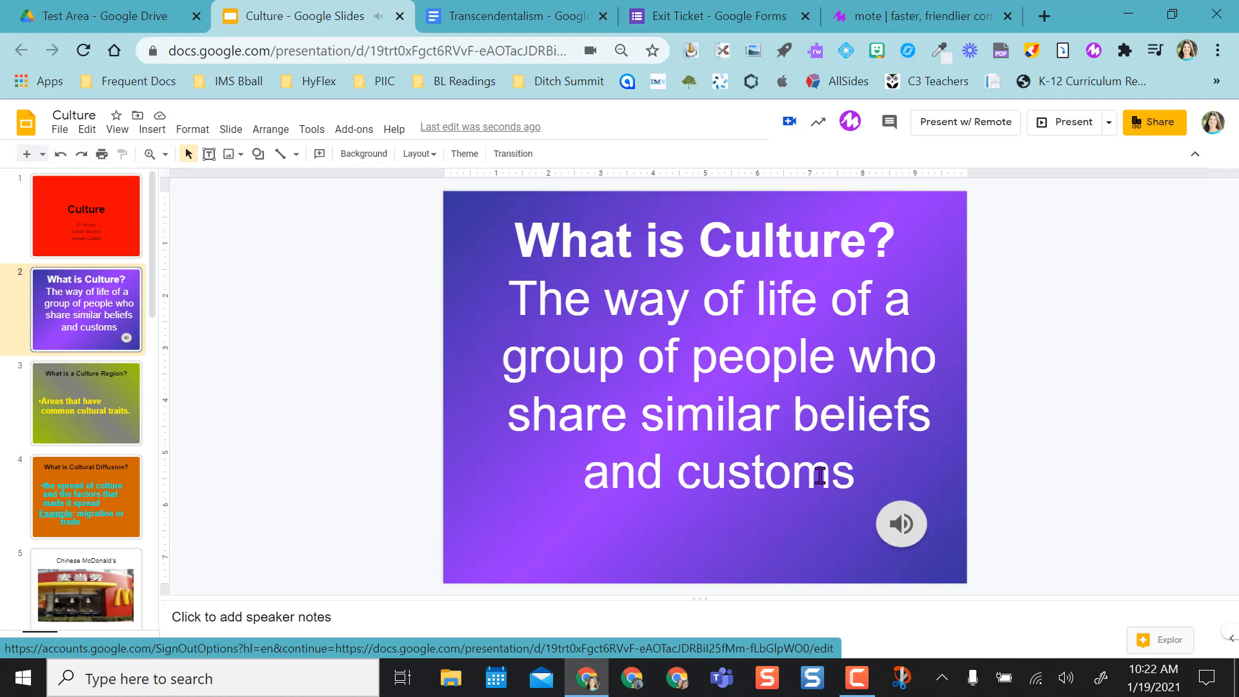
pyautogui.moveTo(510, 251)
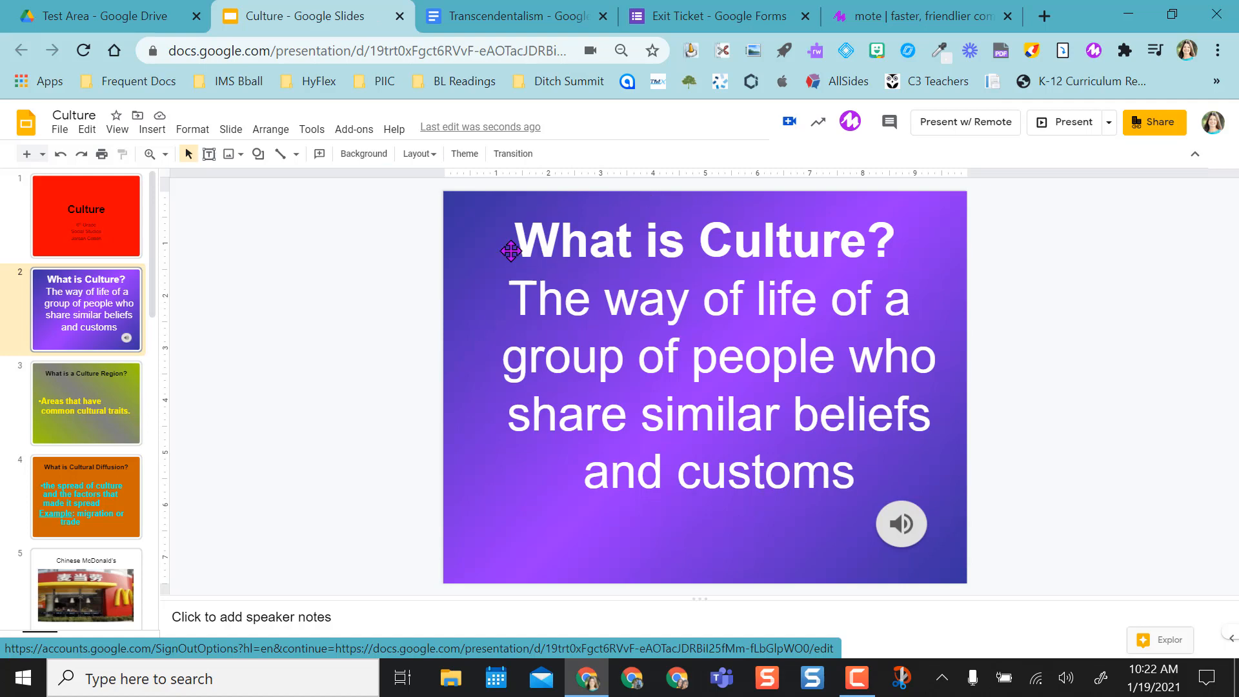
pyautogui.moveTo(657, 508)
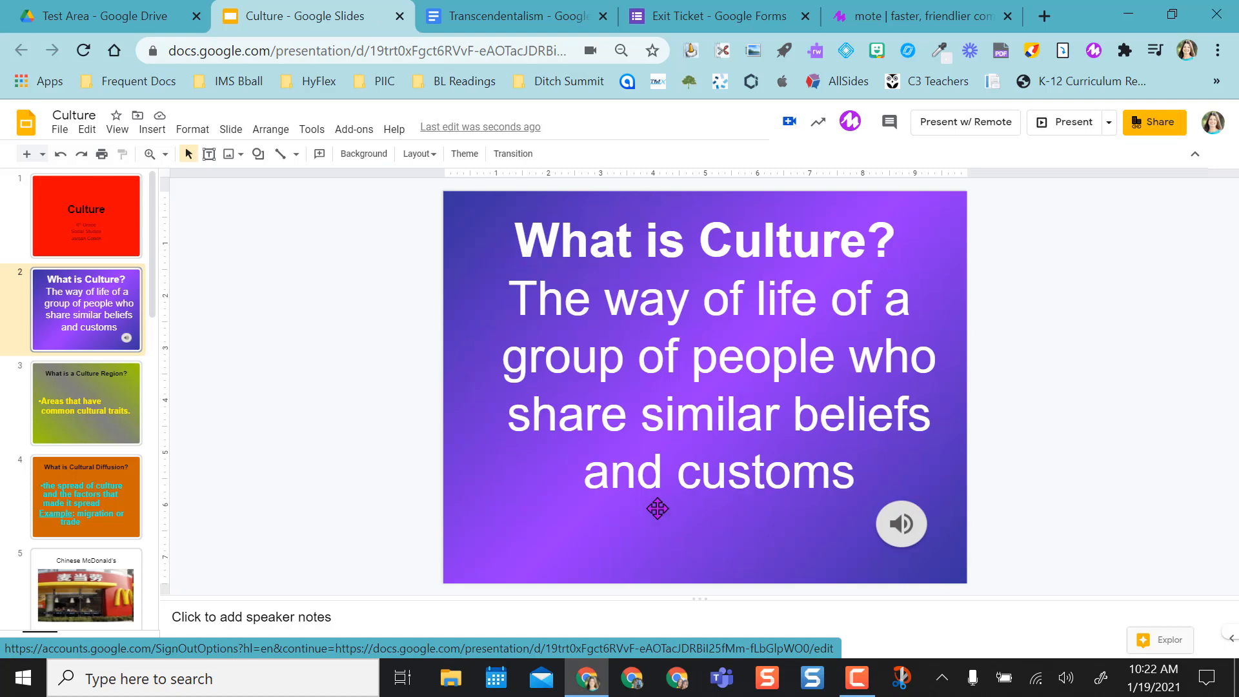
pyautogui.moveTo(567, 552)
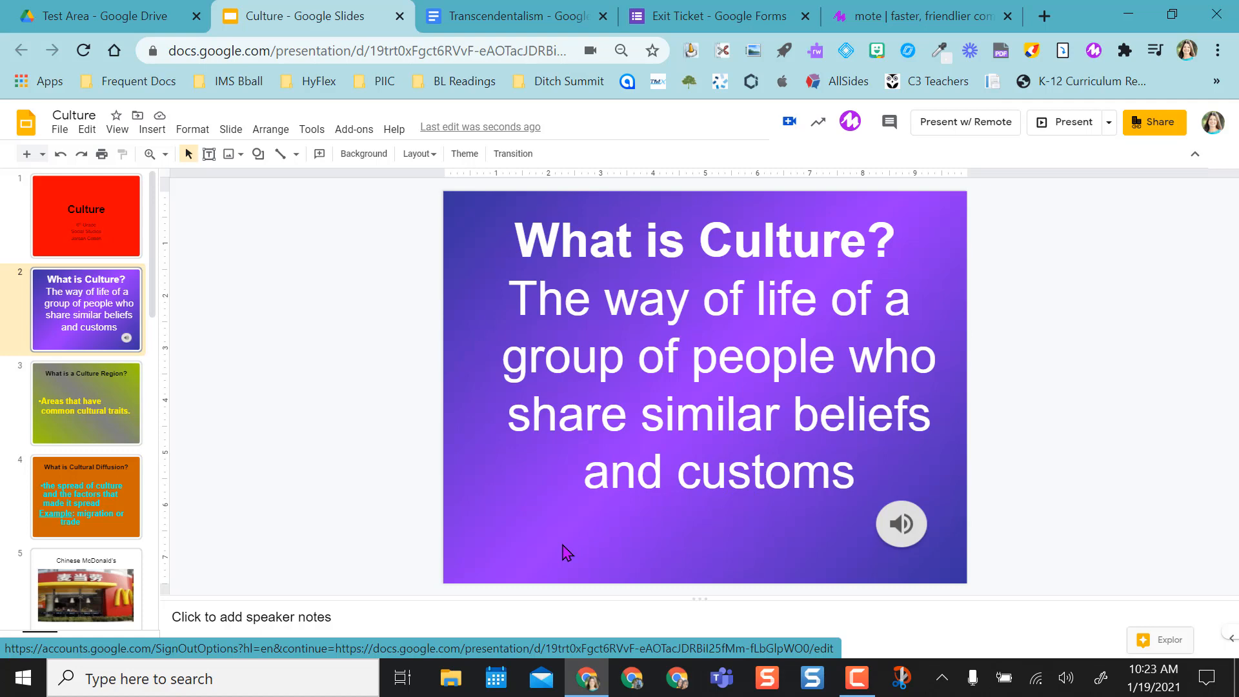
pyautogui.moveTo(669, 549)
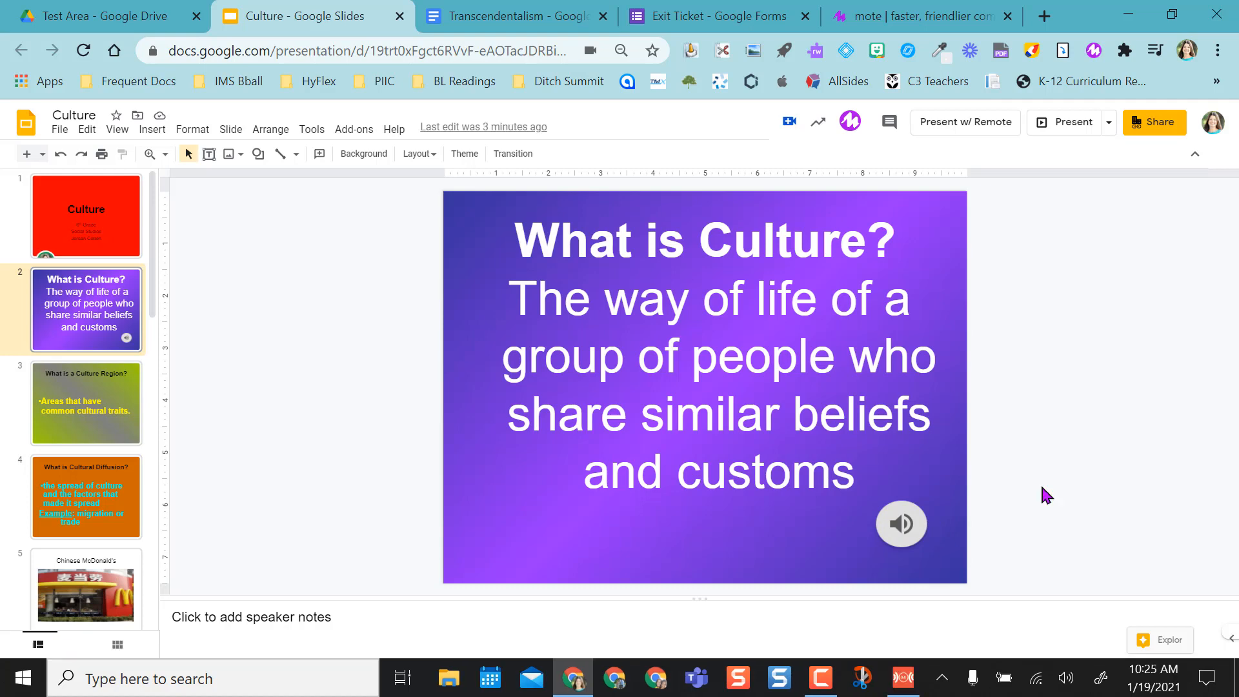
pyautogui.moveTo(803, 636)
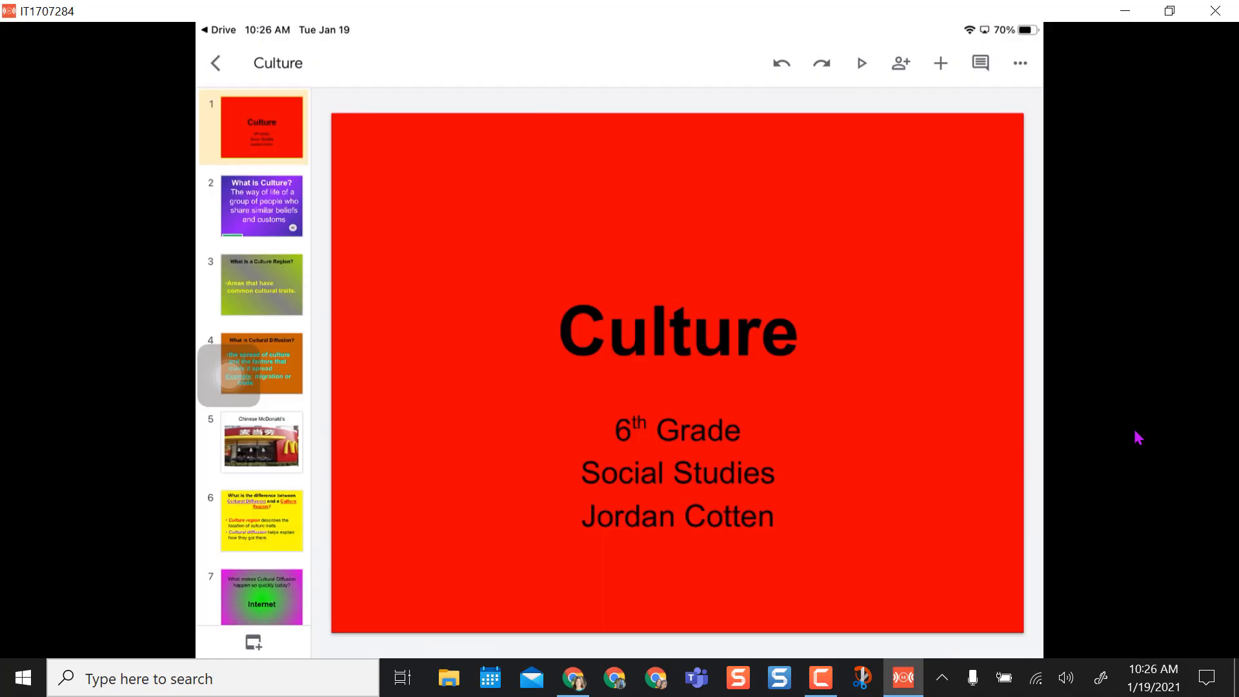
pyautogui.click(261, 207)
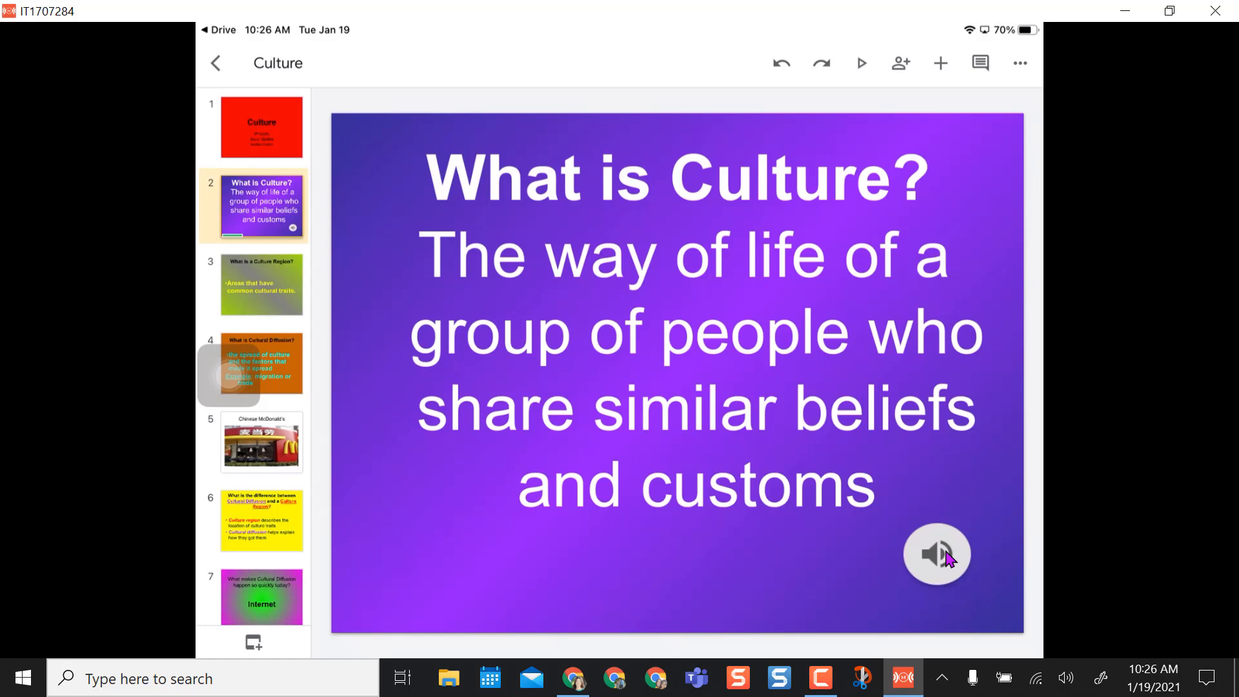
pyautogui.click(937, 553)
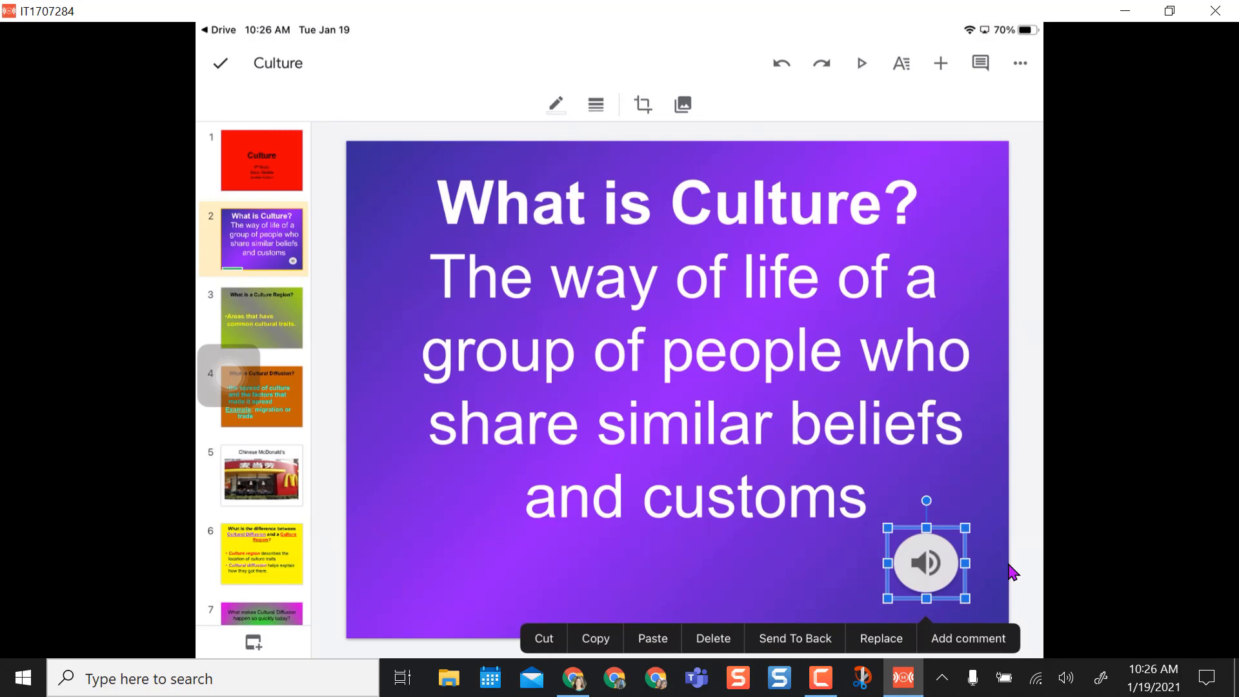
pyautogui.click(861, 63)
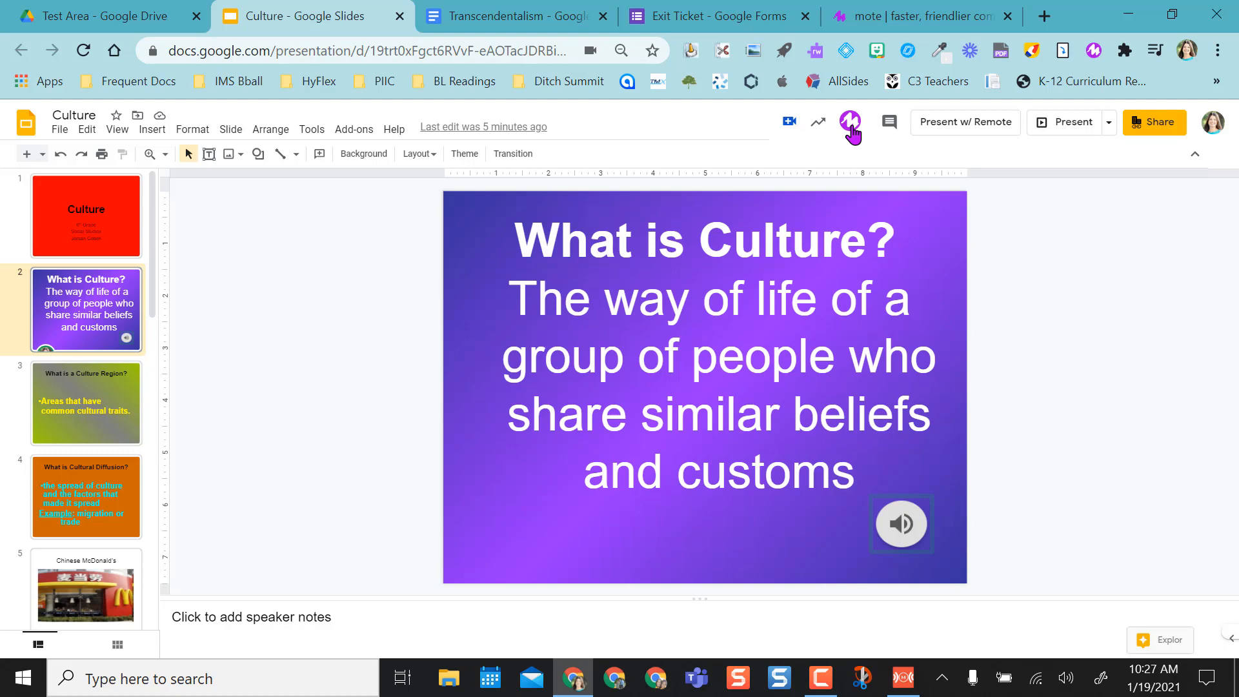
# Switch to the Transcendentalism document's browser tab
pyautogui.click(513, 15)
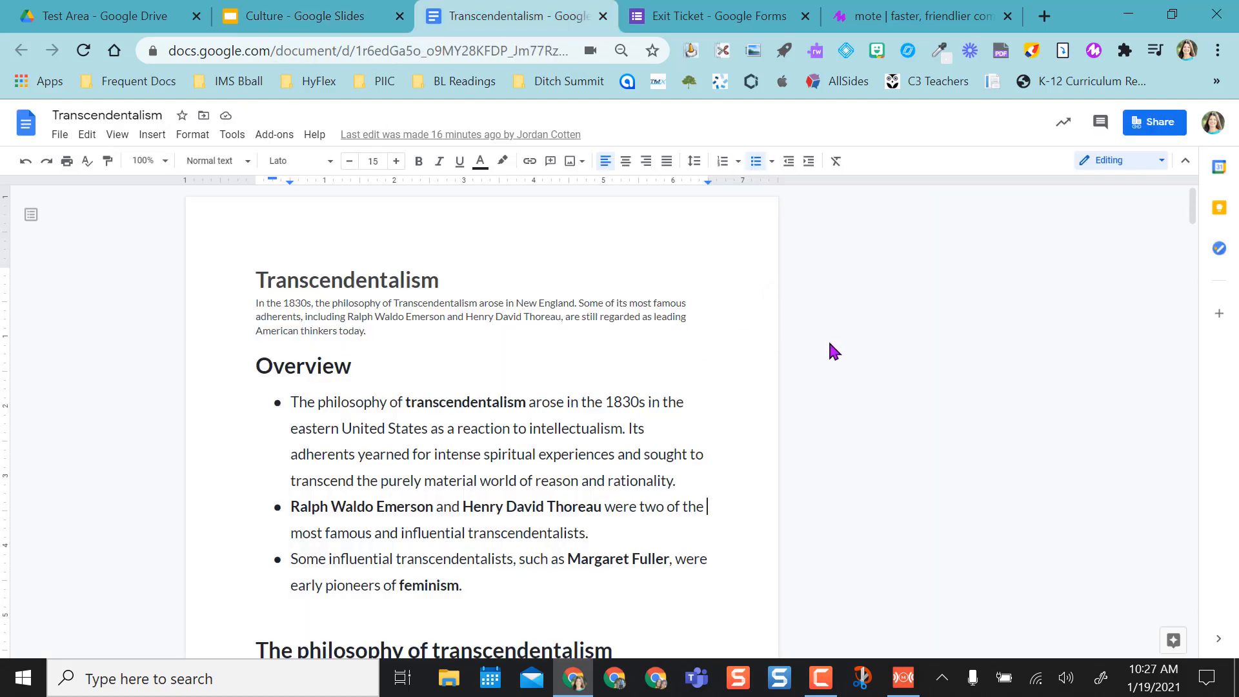
pyautogui.moveTo(901, 309)
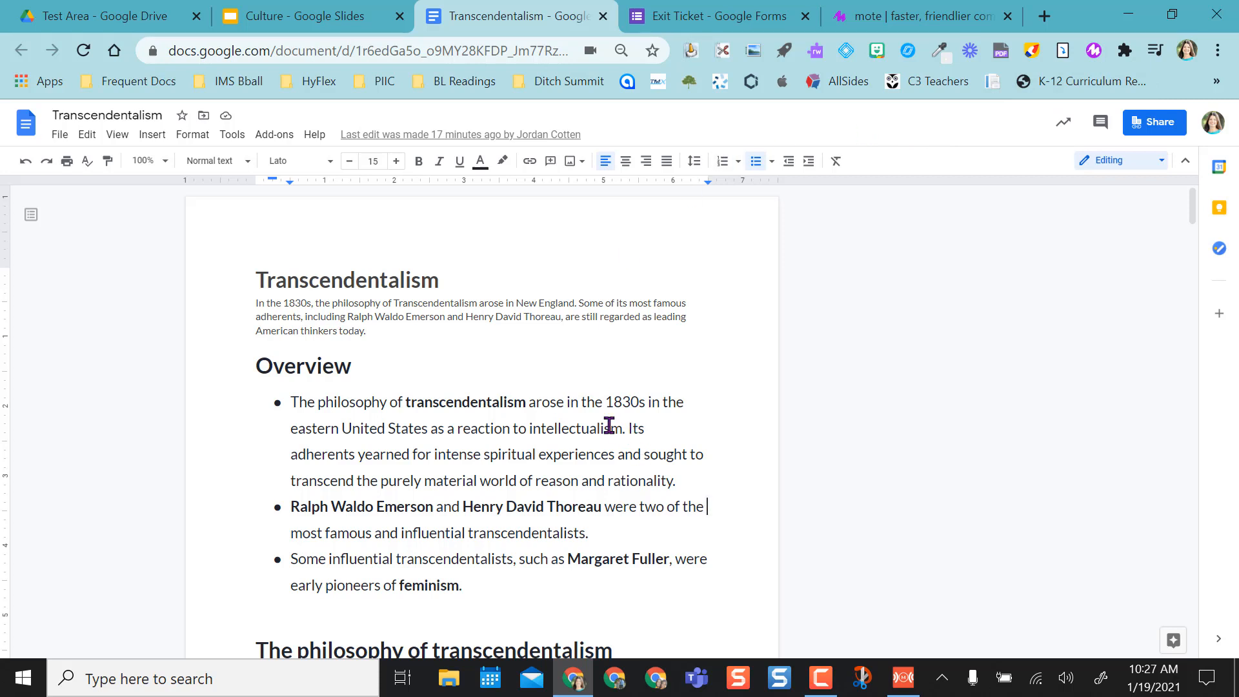
pyautogui.moveTo(433, 404)
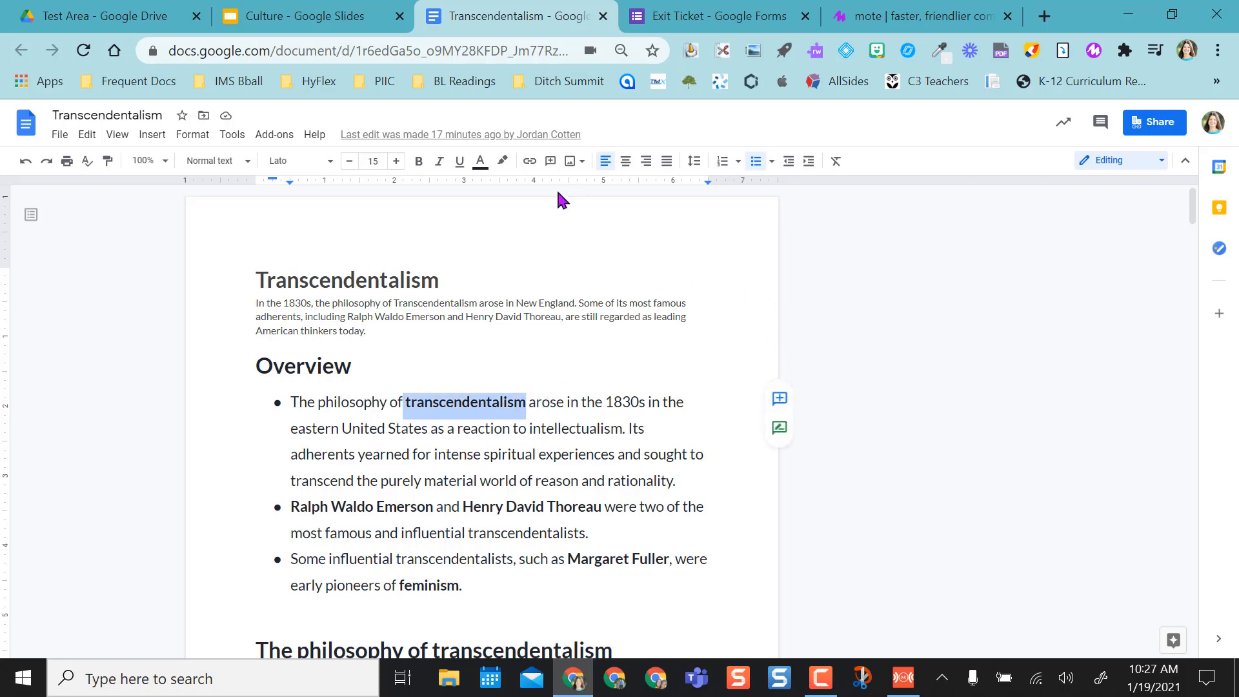
pyautogui.moveTo(778, 399)
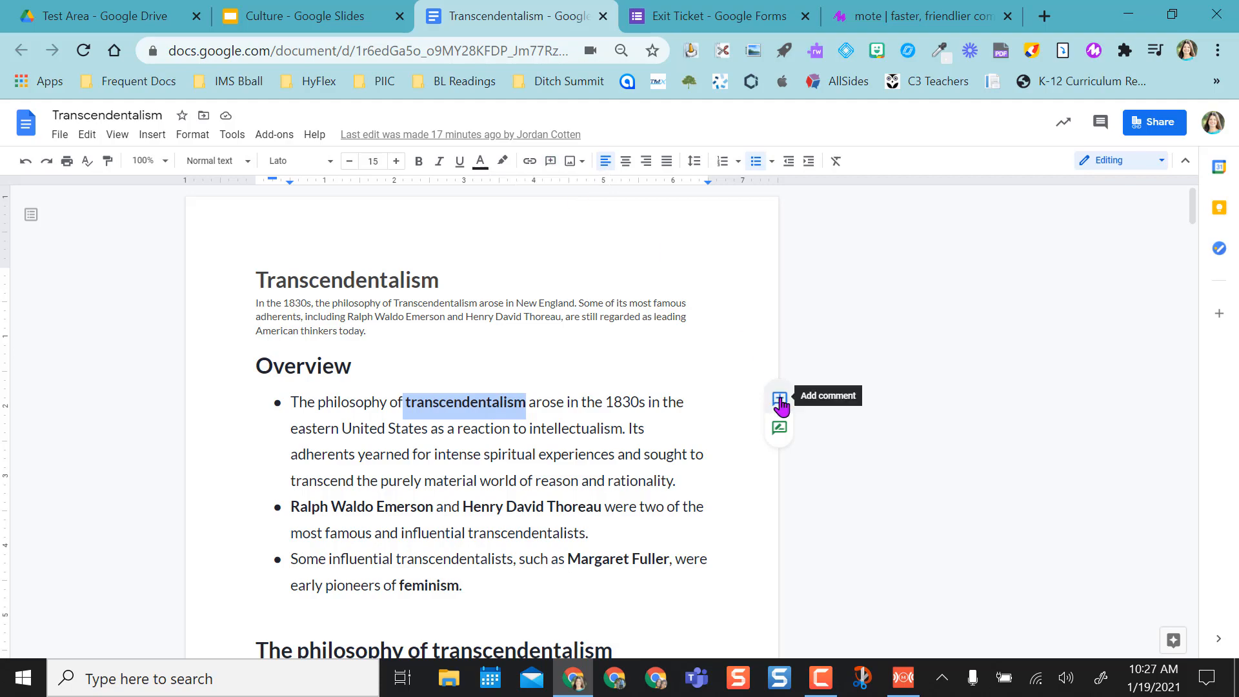
# Record a Mote voice note in a comment on 'transcendentalism'
pyautogui.click(778, 398)
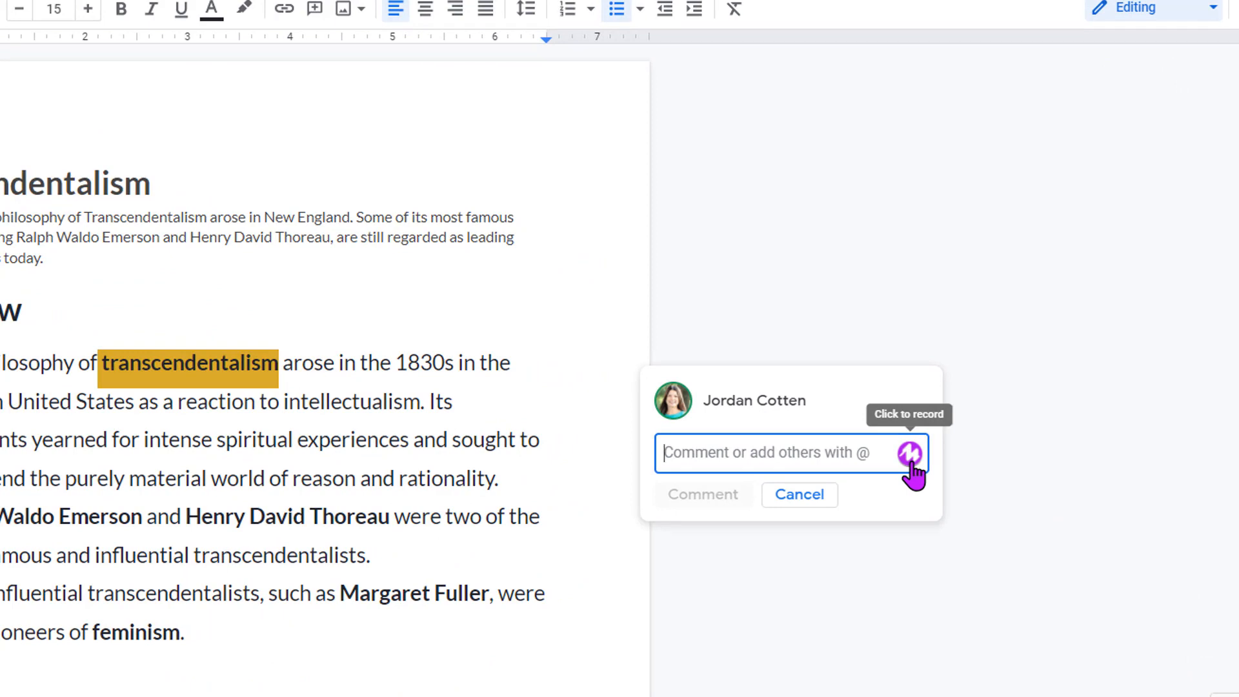
pyautogui.click(910, 454)
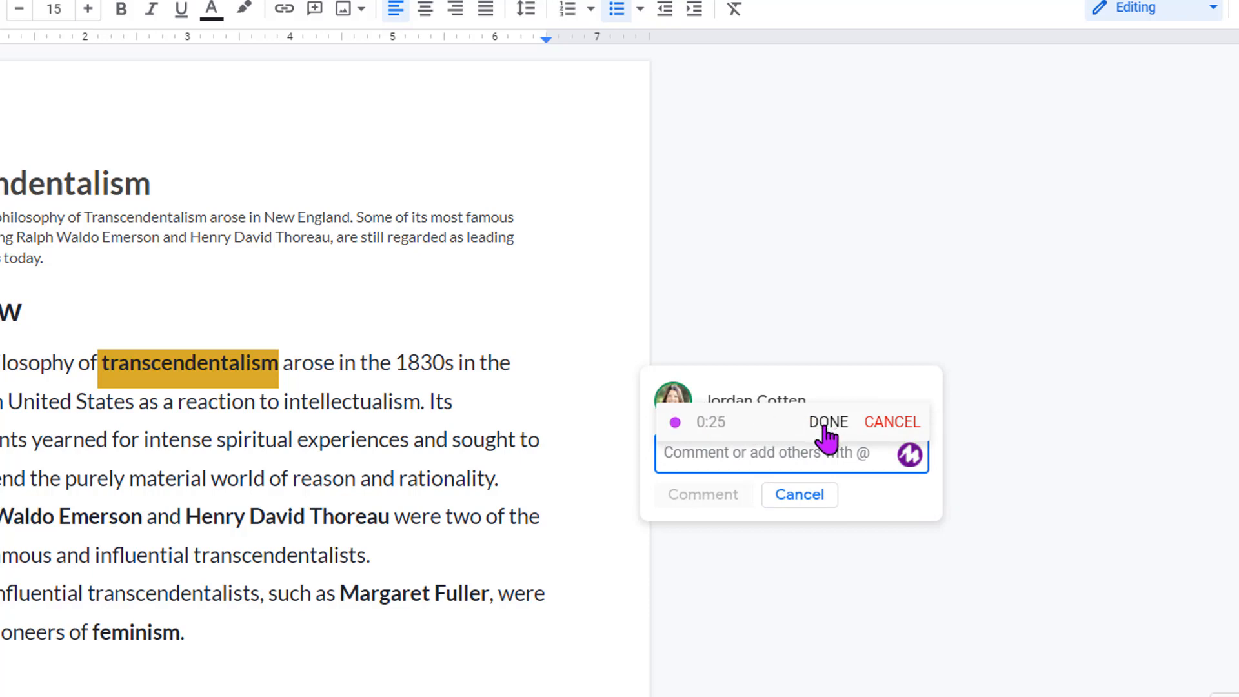
pyautogui.click(828, 422)
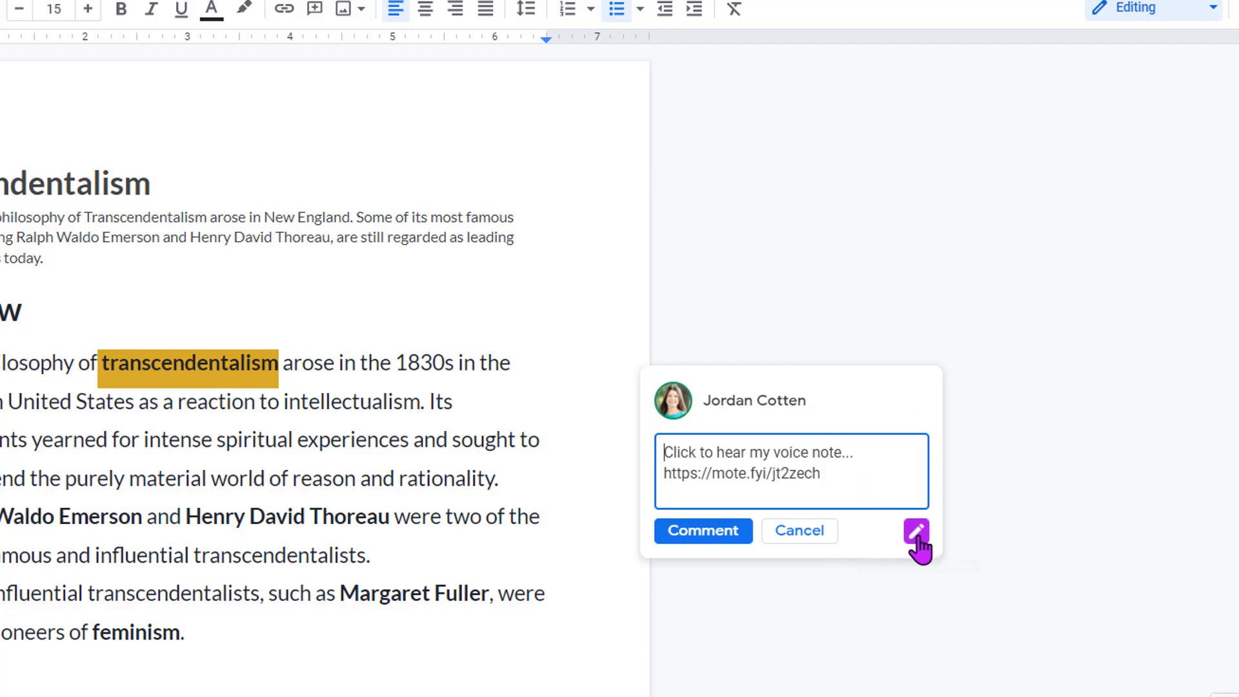
pyautogui.moveTo(917, 531)
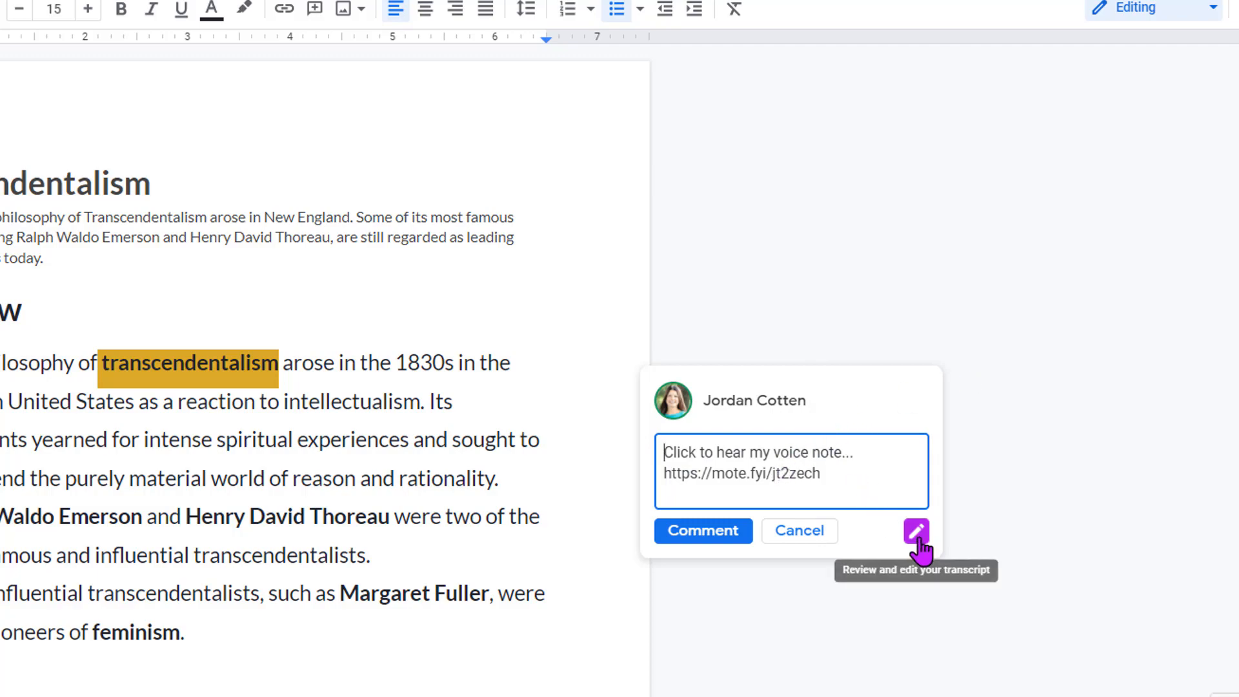
# Review the transcript, play back the voice note, and post the comment
pyautogui.click(915, 531)
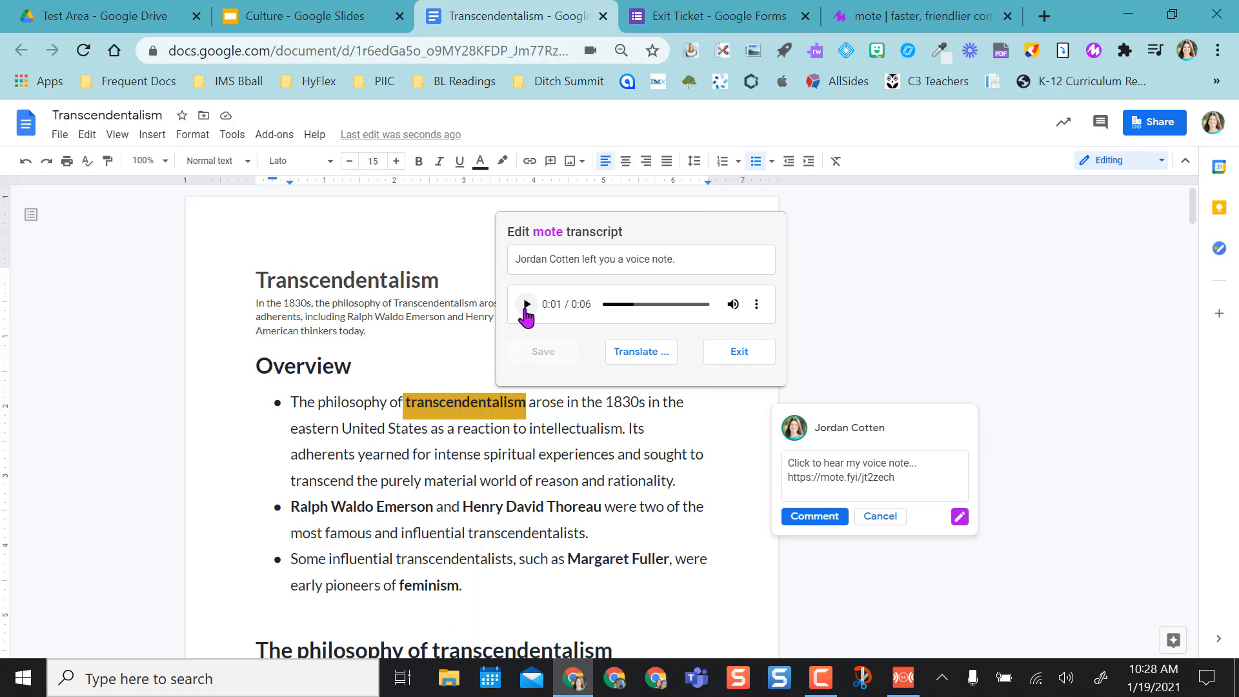
pyautogui.click(739, 352)
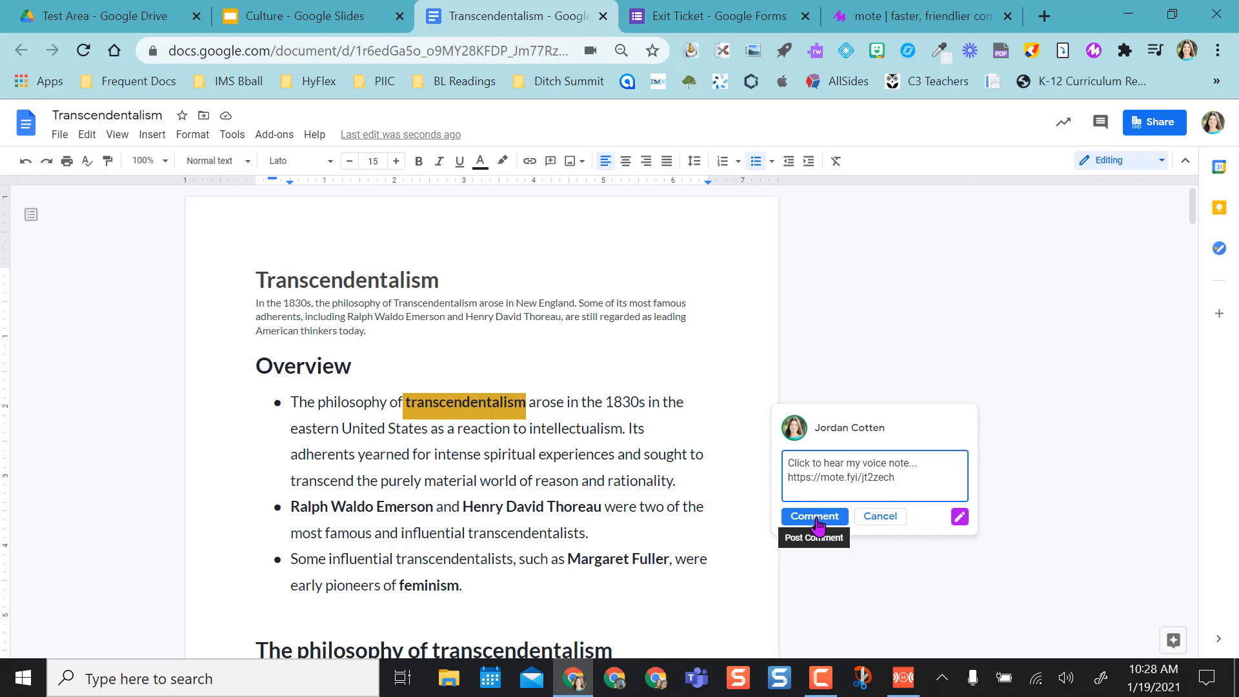
pyautogui.click(814, 517)
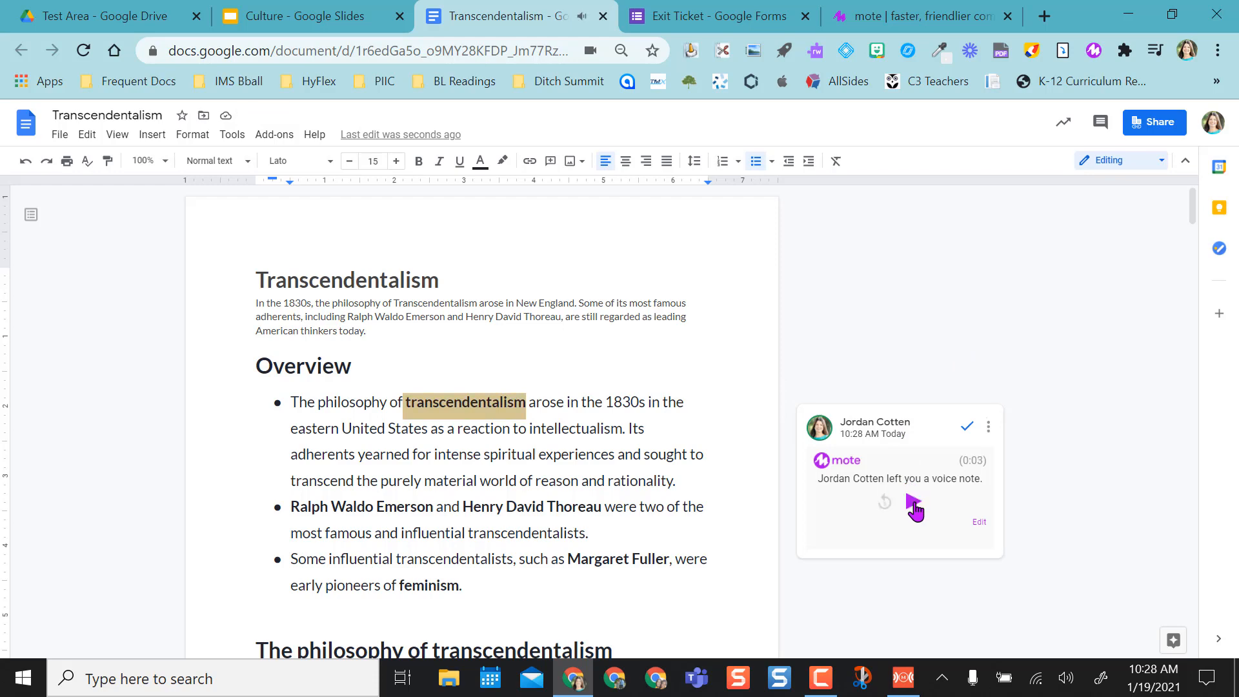
pyautogui.moveTo(845, 534)
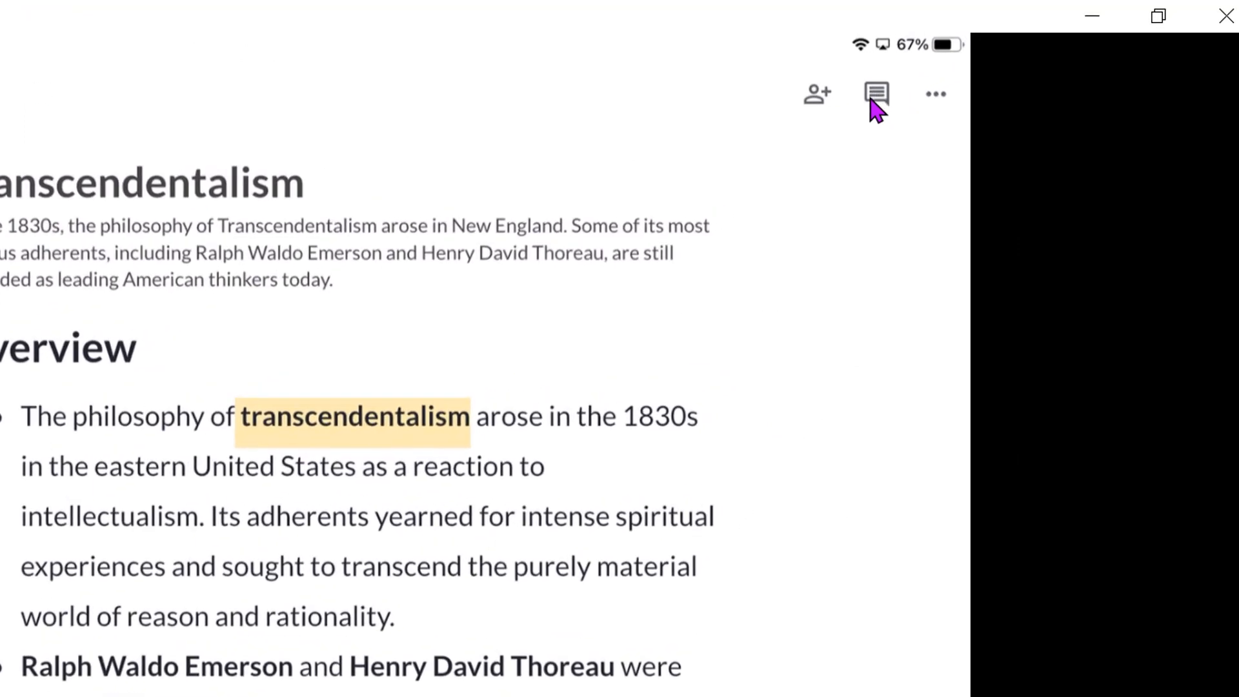
pyautogui.moveTo(890, 155)
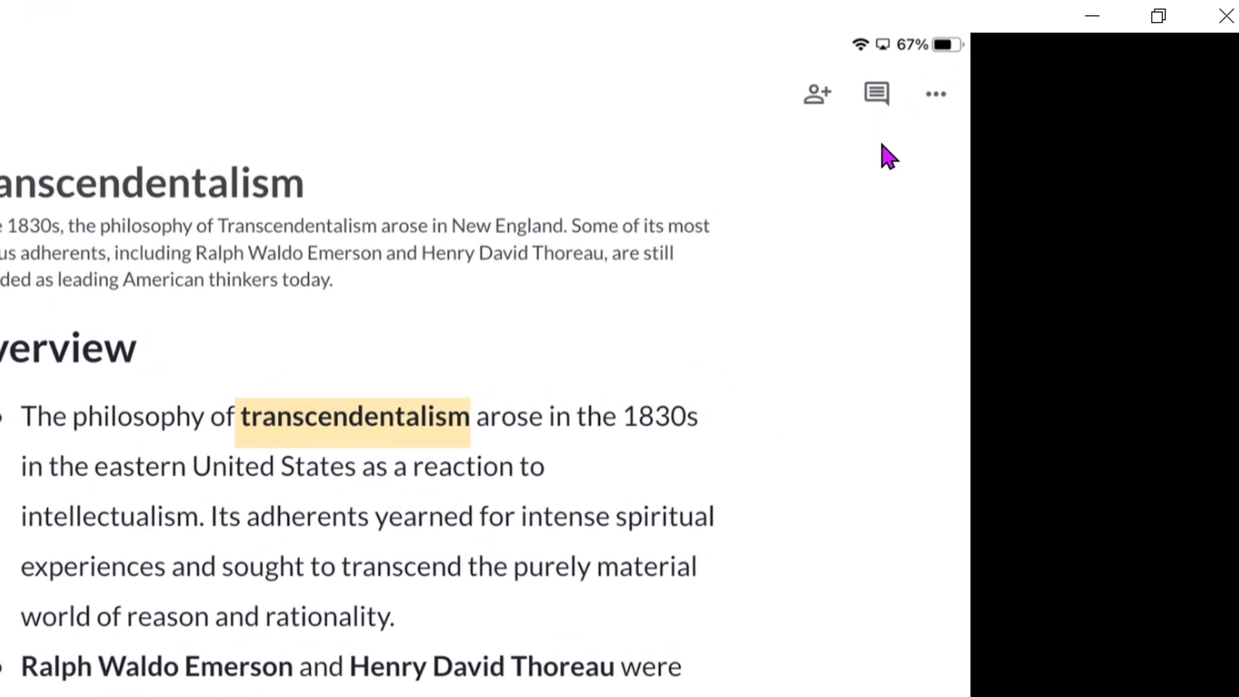
# Show the document's comments and open the mote.fyi voice note link
pyautogui.click(875, 92)
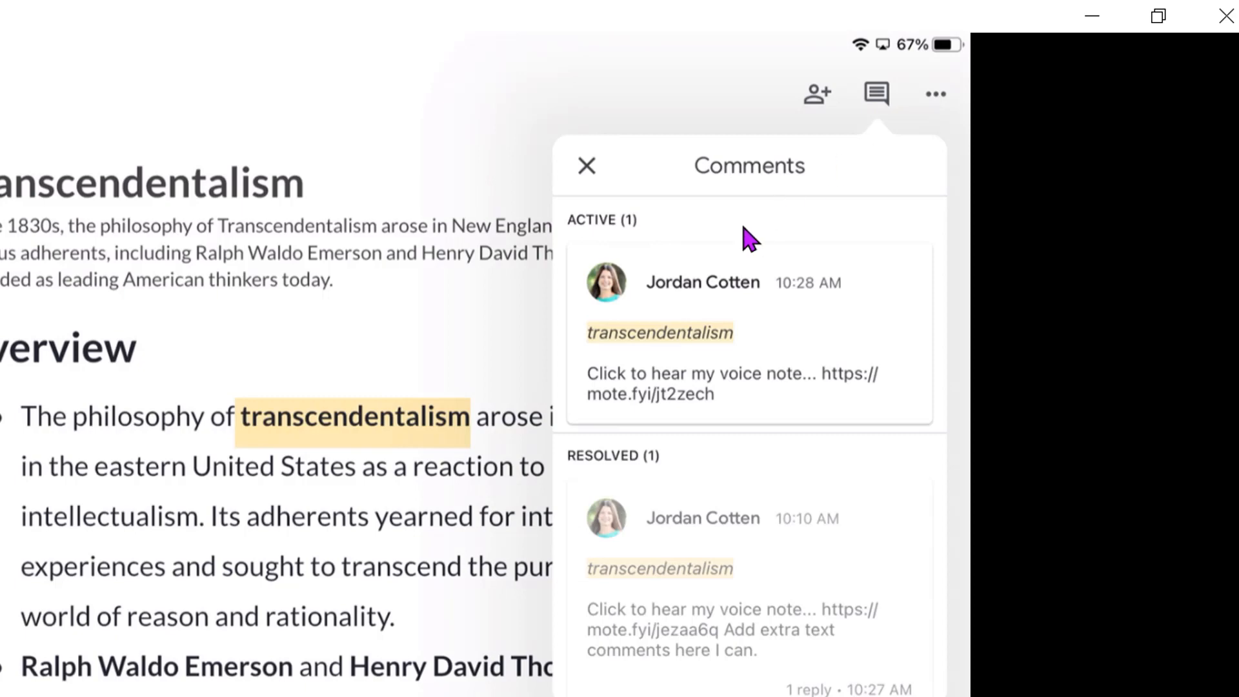
pyautogui.moveTo(687, 401)
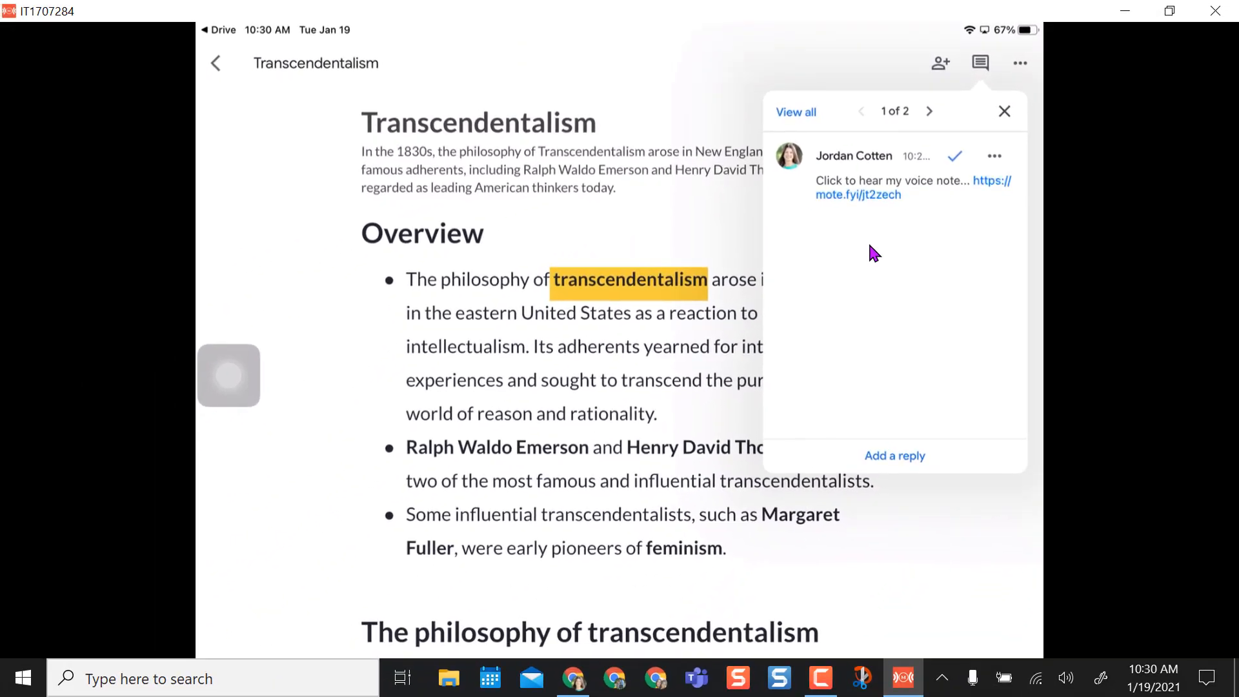
pyautogui.click(987, 187)
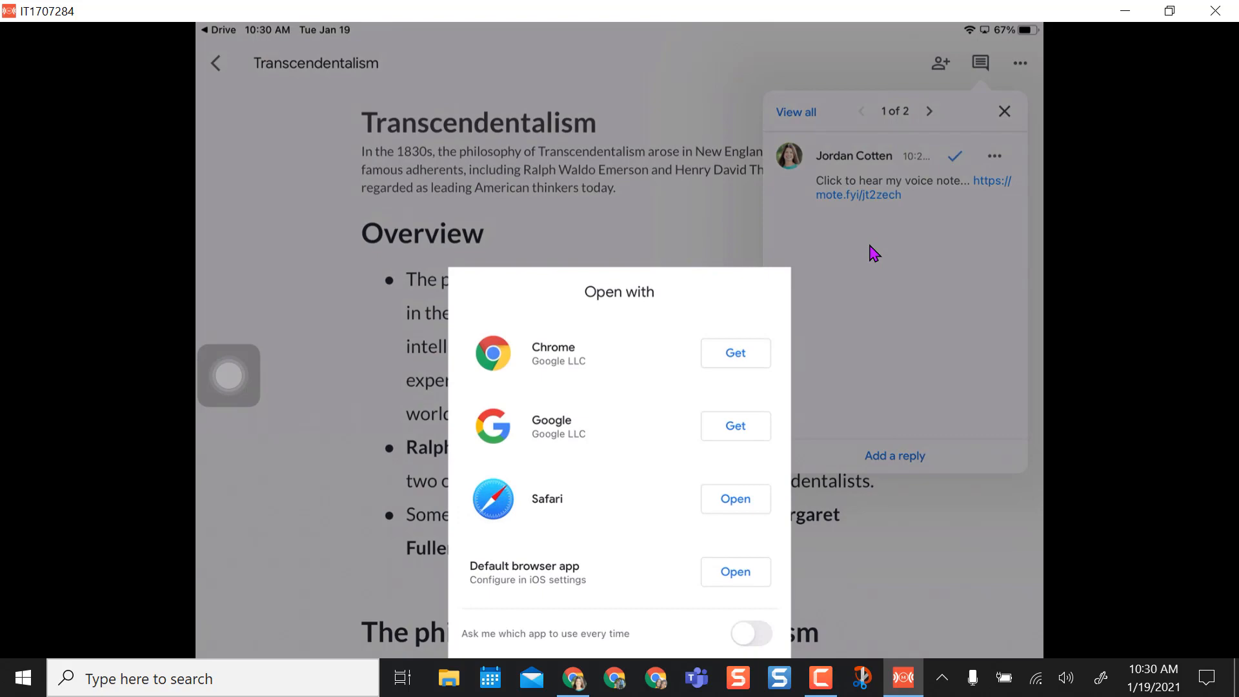
# Open the voice note link in Safari
pyautogui.click(733, 499)
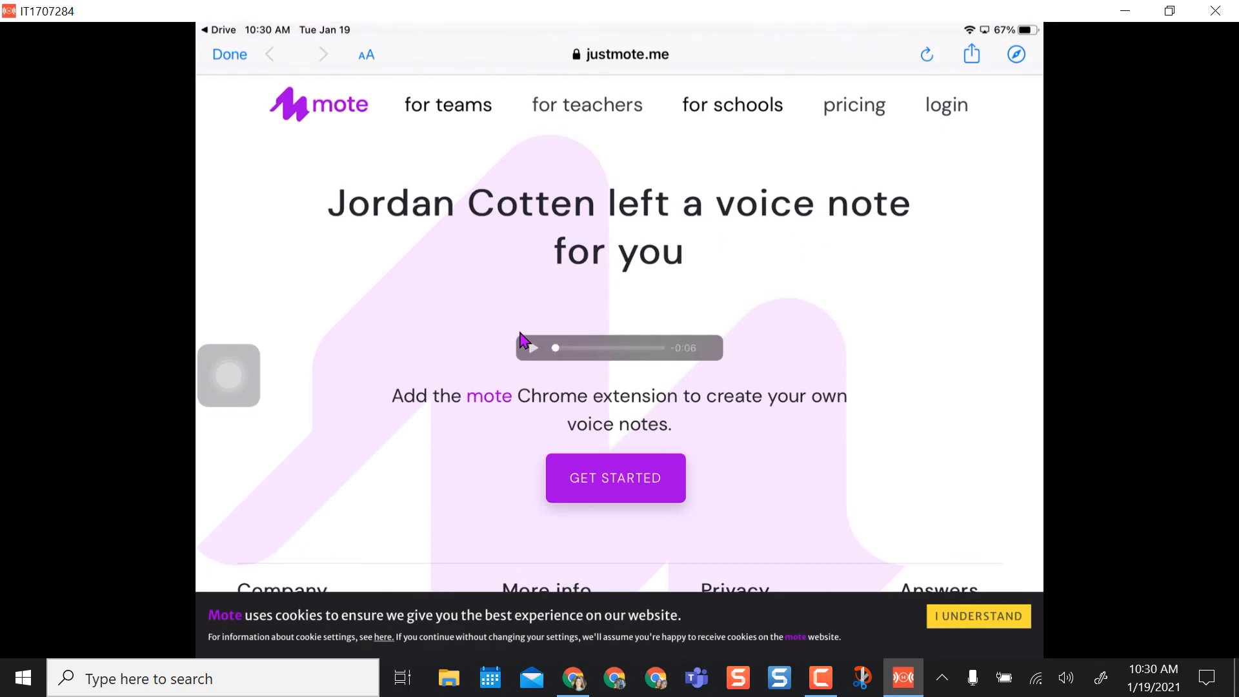
pyautogui.moveTo(1039, 524)
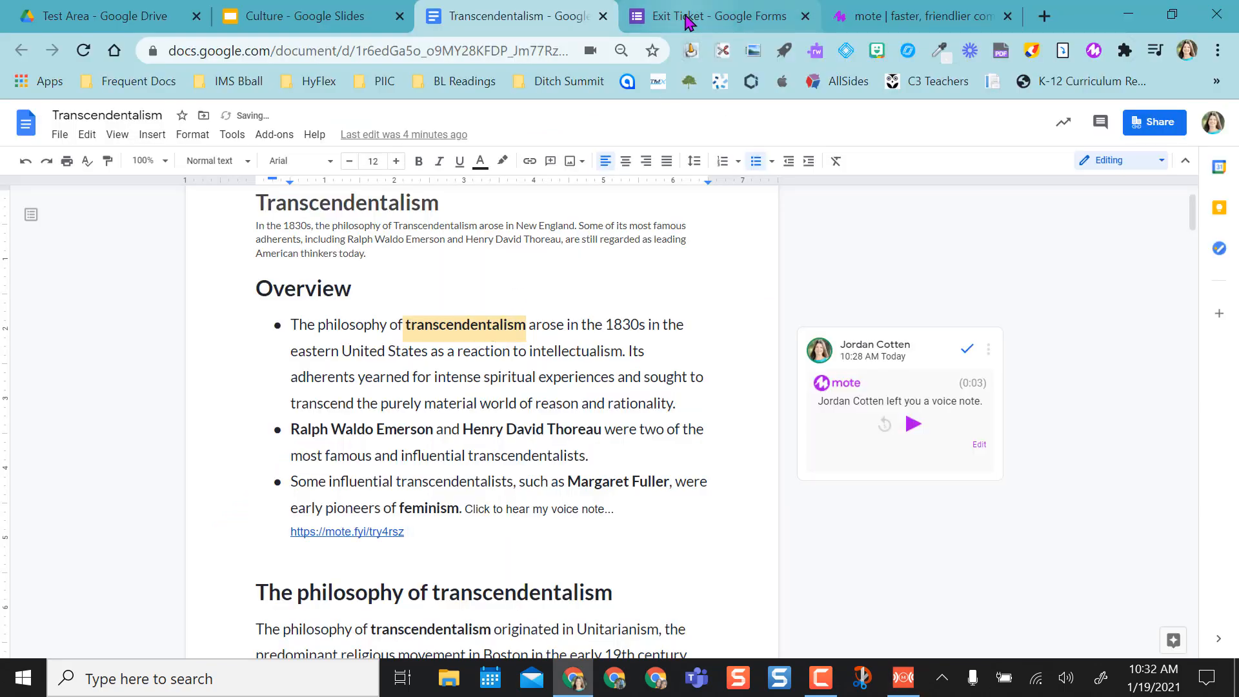
# Switch to the Exit Ticket form's browser tab
pyautogui.click(715, 16)
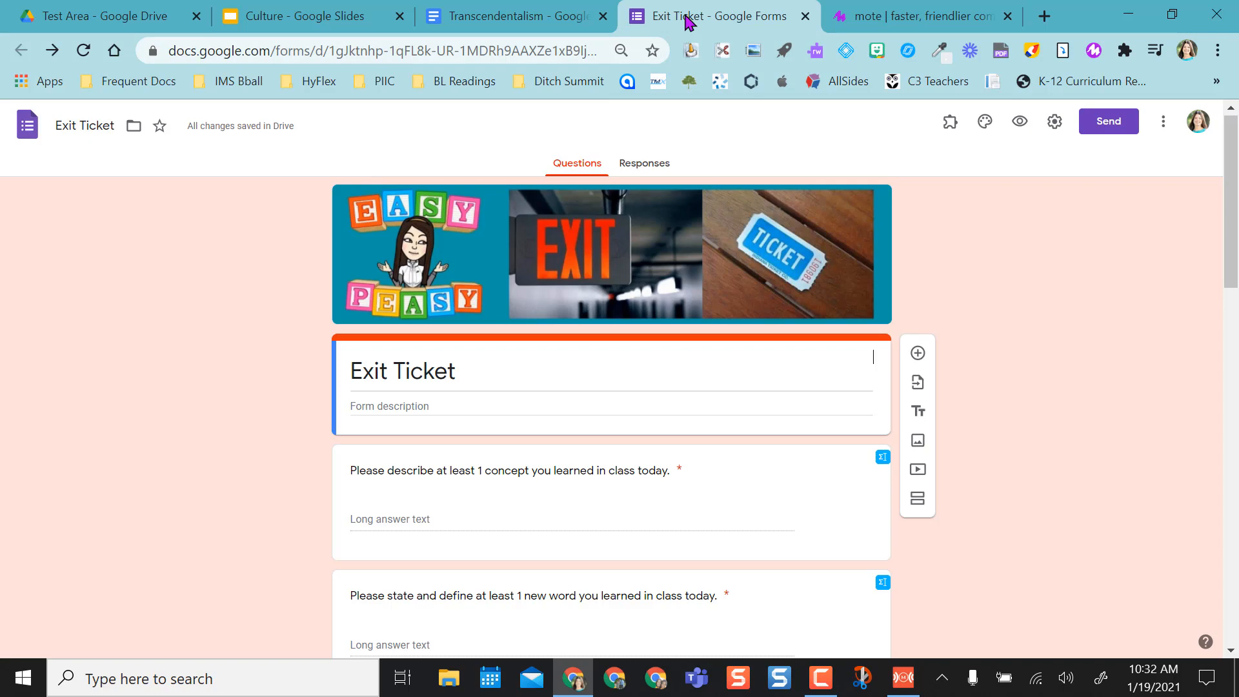
pyautogui.moveTo(1003, 292)
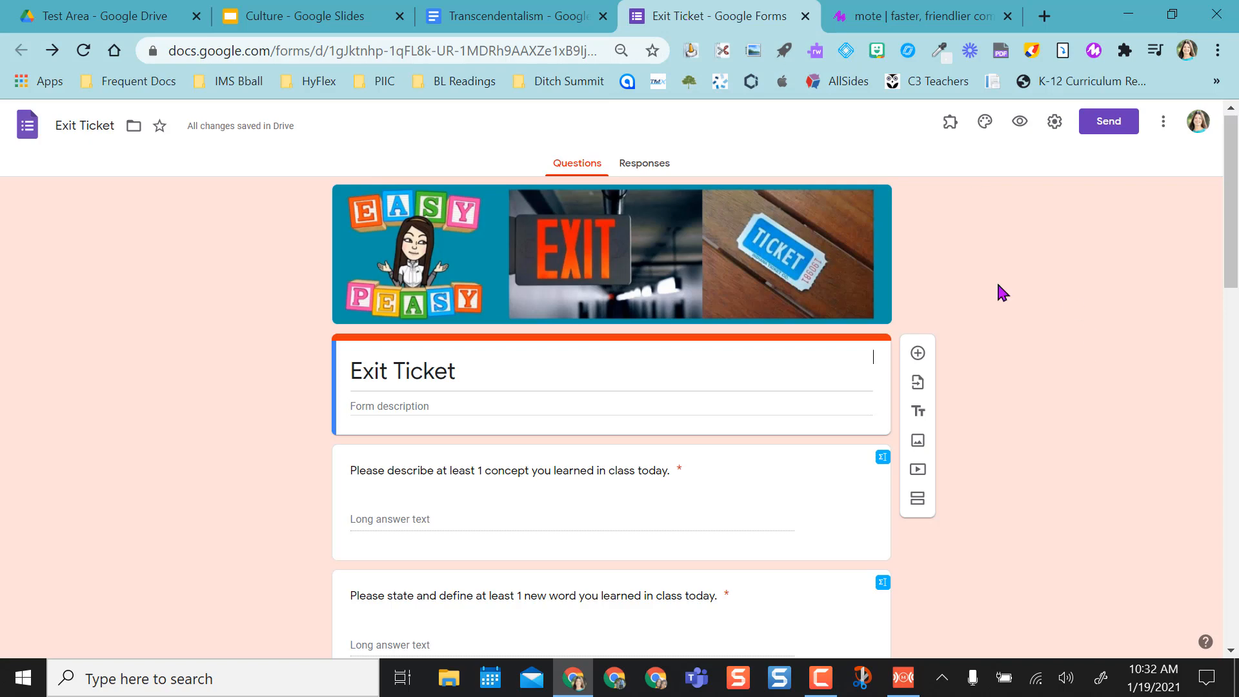
pyautogui.moveTo(877, 158)
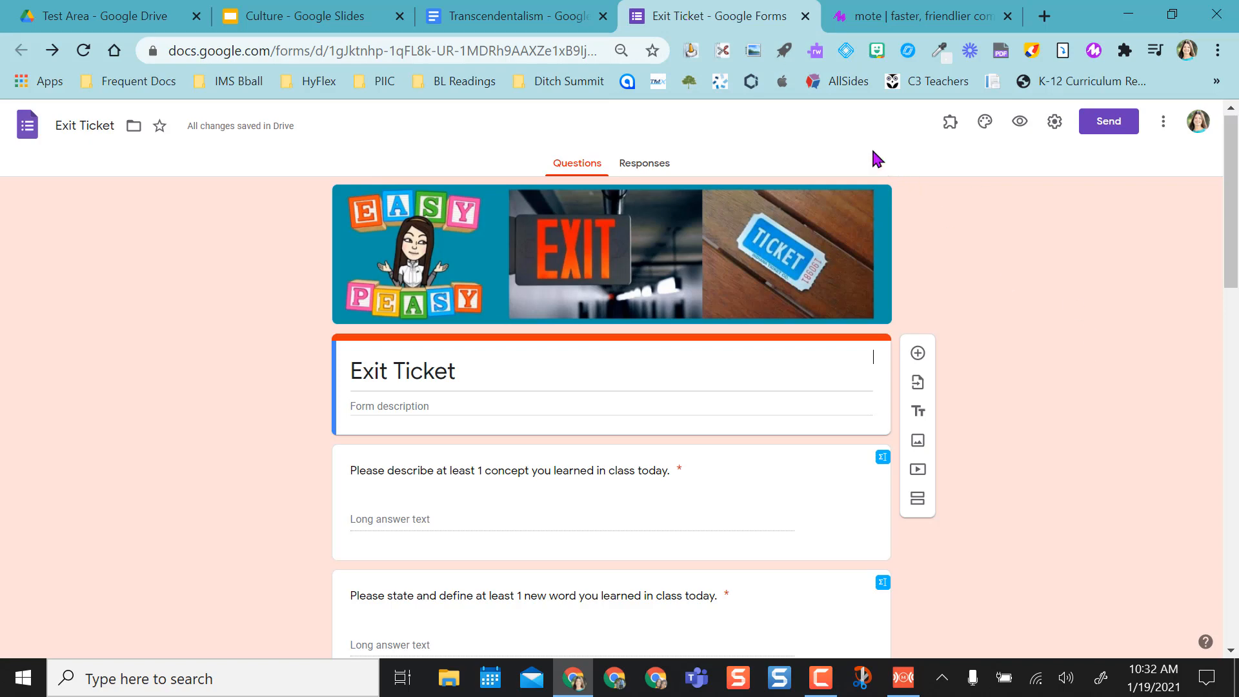
pyautogui.moveTo(876, 142)
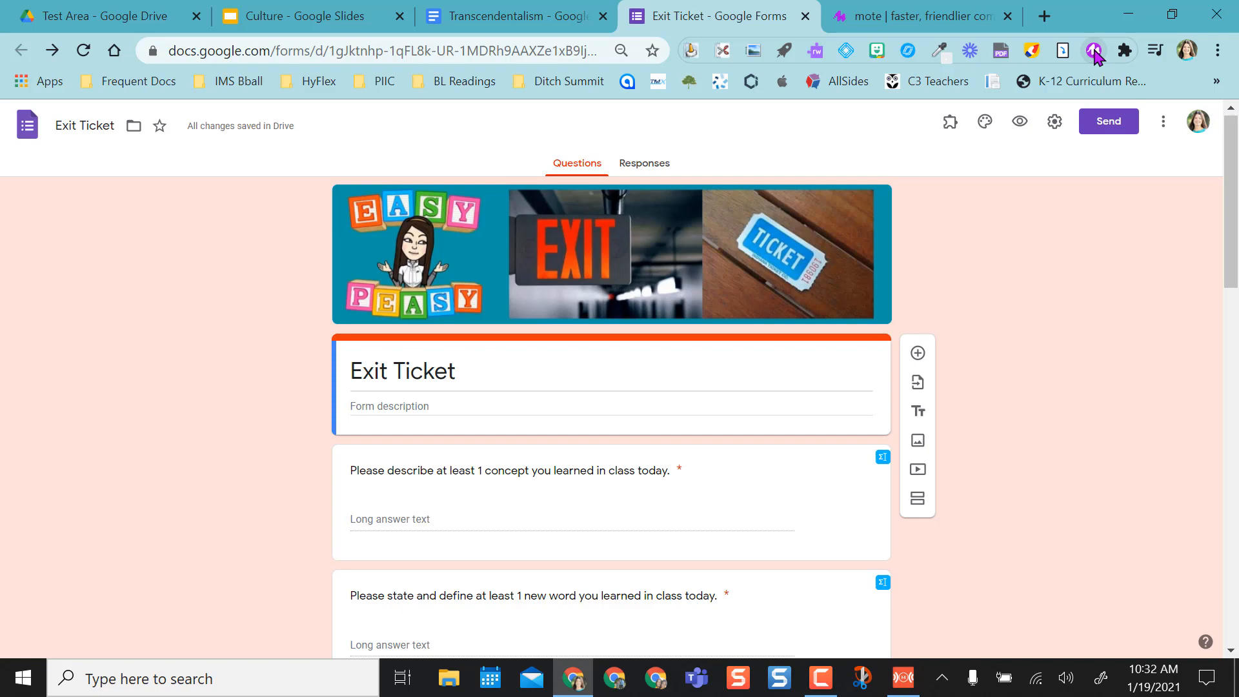
# Record a voice note with the Mote extension and finish it
pyautogui.click(1095, 52)
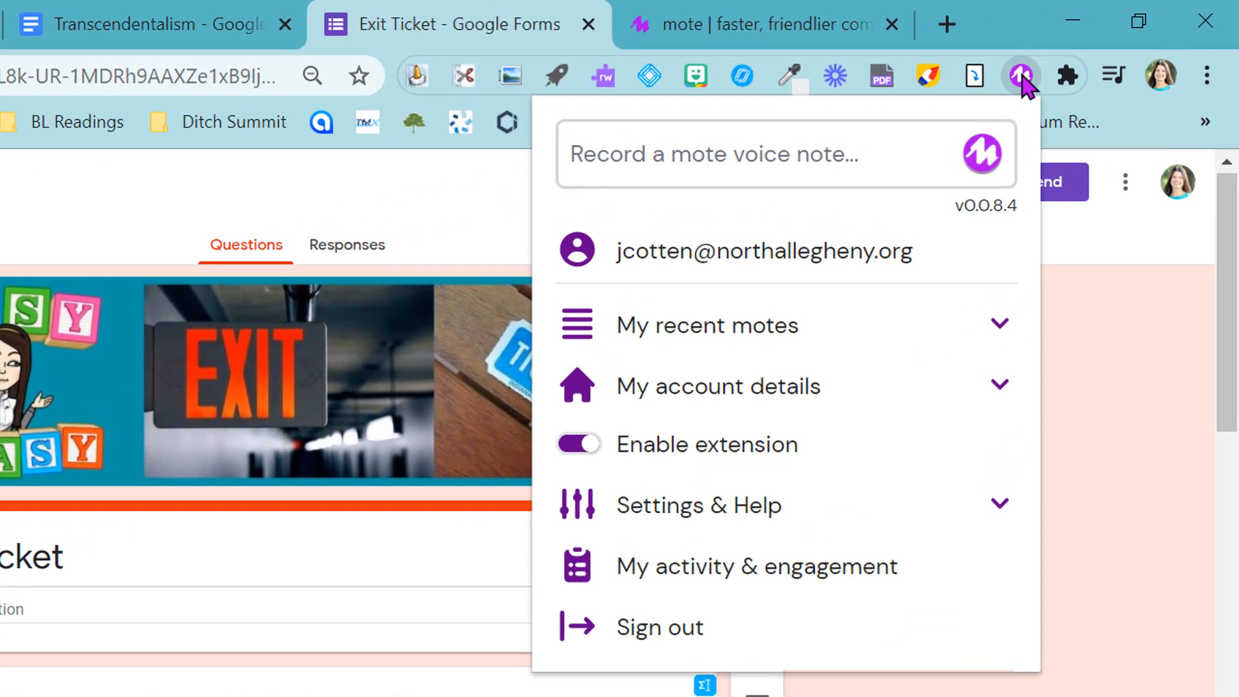
pyautogui.moveTo(817, 155)
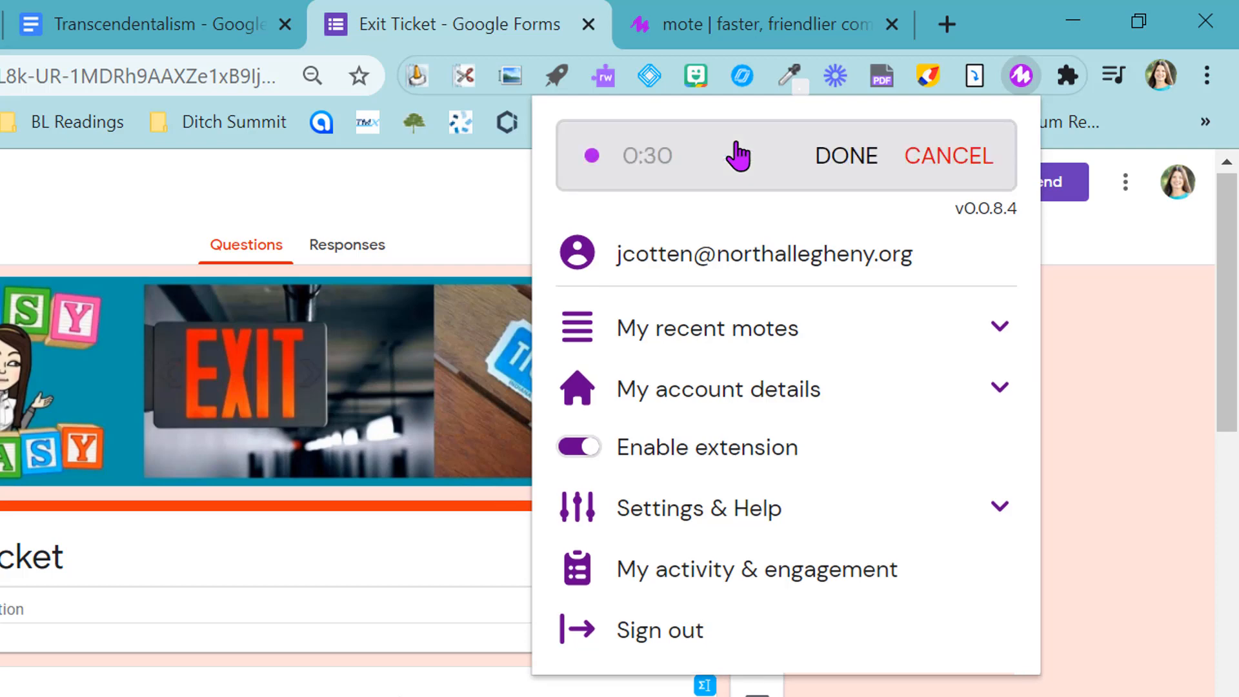
pyautogui.moveTo(659, 182)
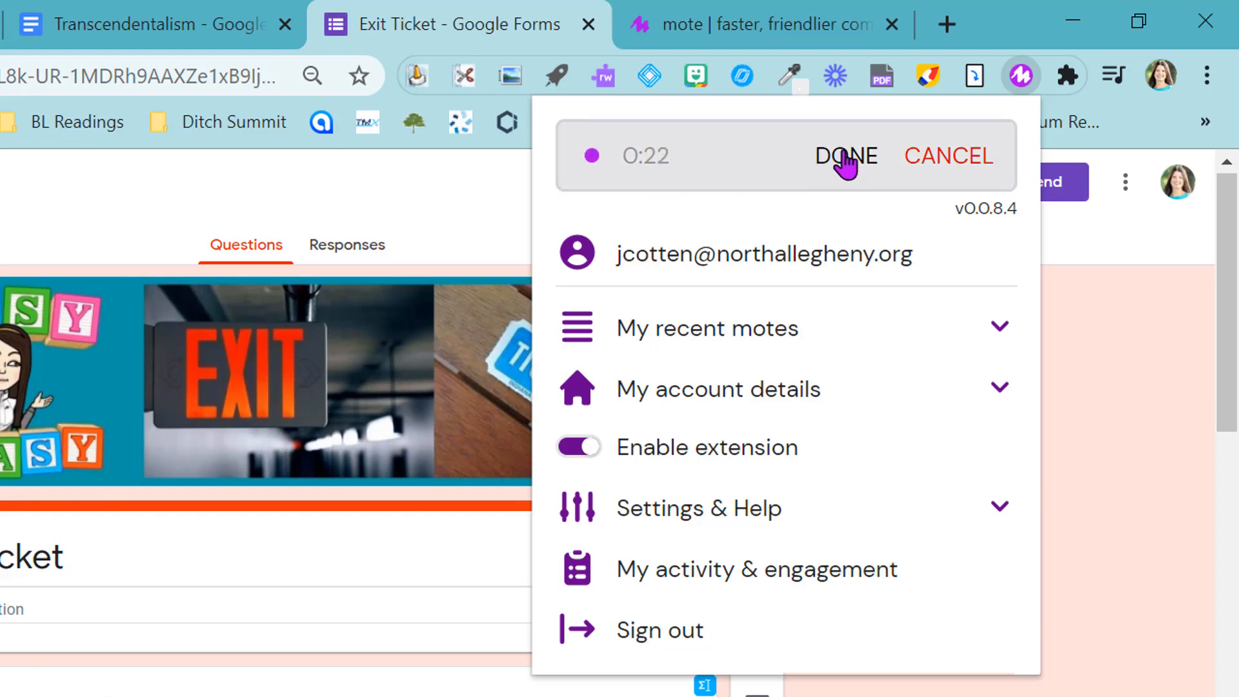
pyautogui.click(845, 154)
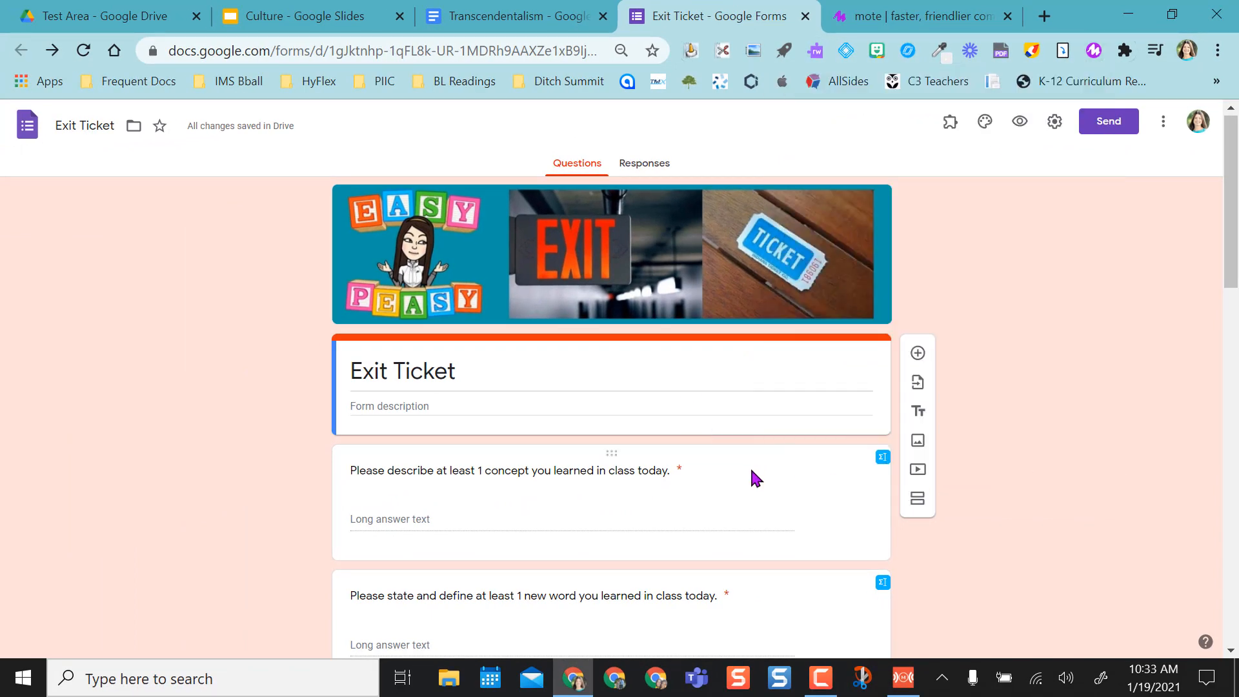
# Add the mote.fyi link to the first question and preview the form
pyautogui.click(510, 470)
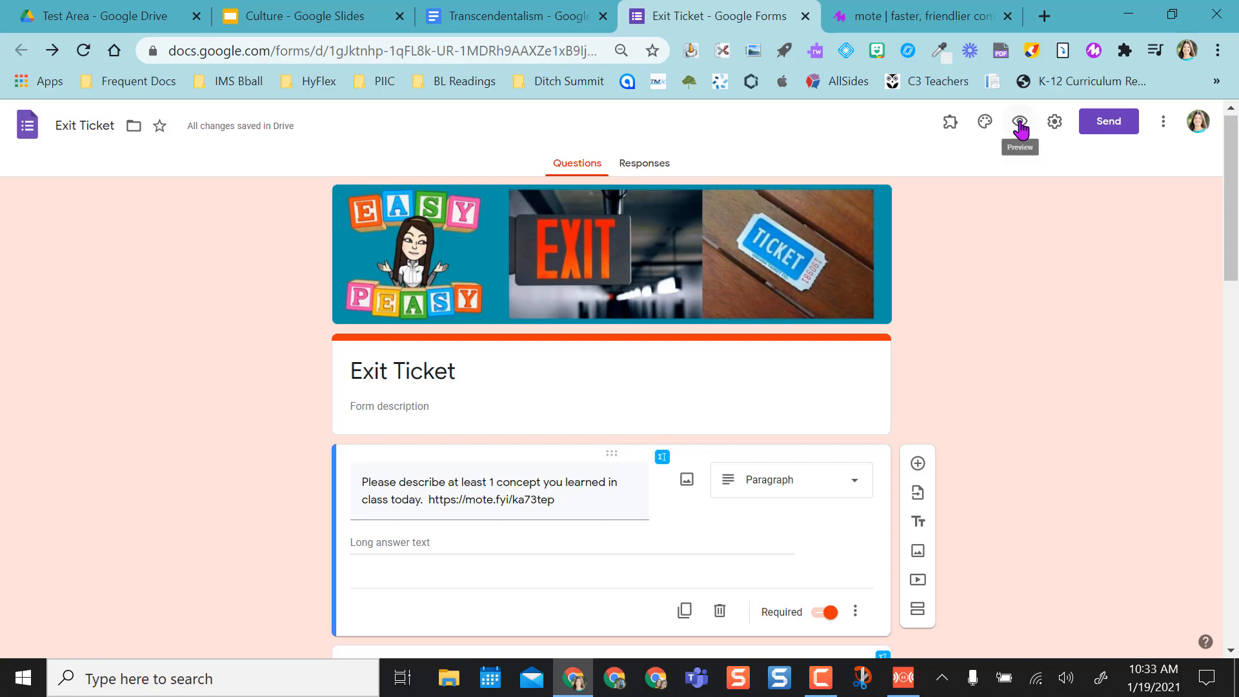
pyautogui.click(1020, 121)
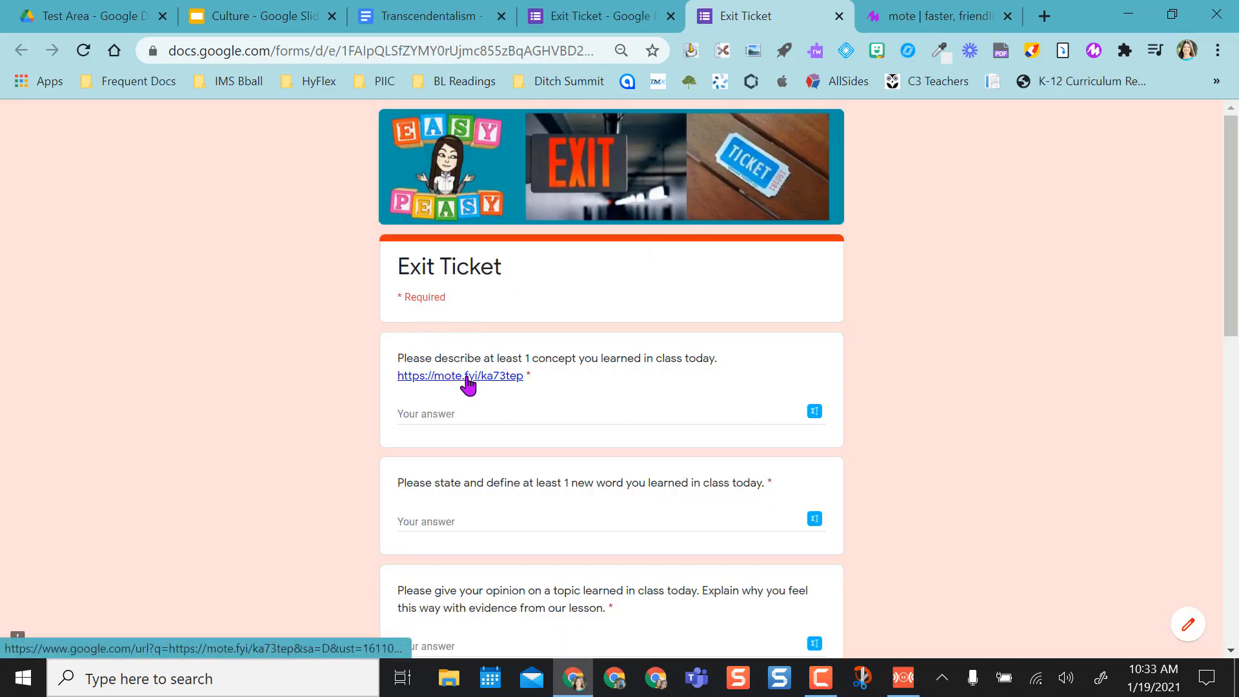
# Open the first question's mote.fyi link, then return to the Exit Ticket preview and scroll down
pyautogui.click(459, 375)
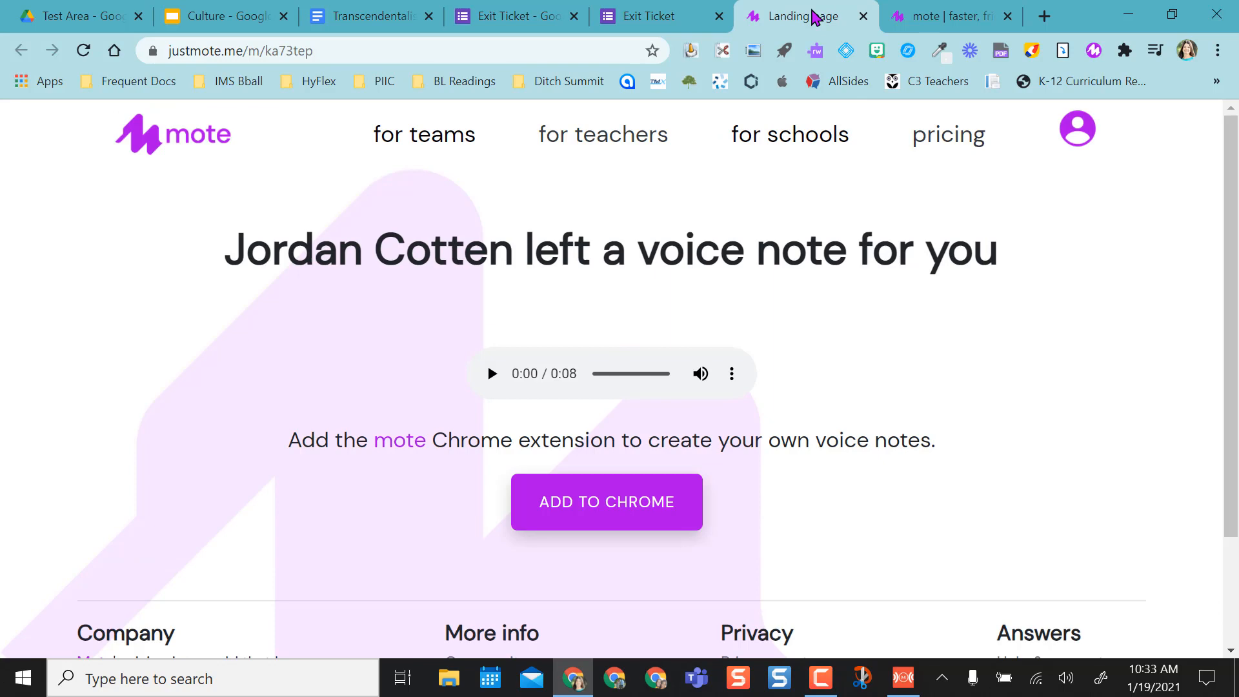
pyautogui.click(659, 16)
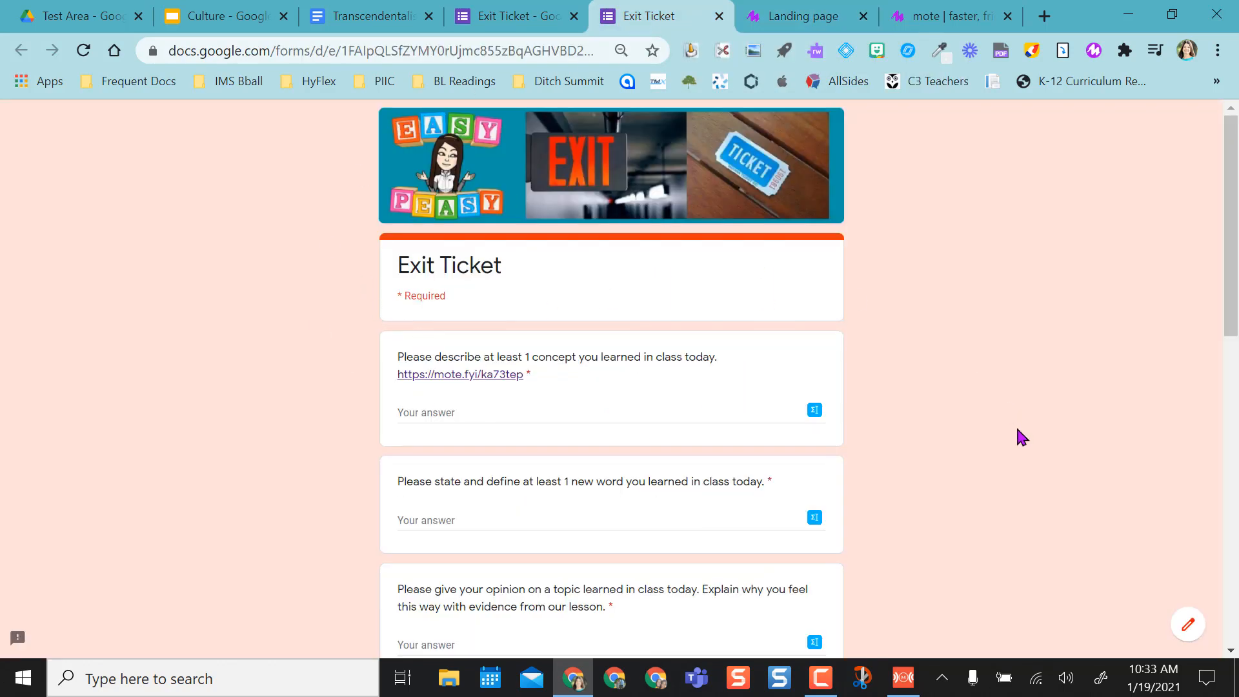
pyautogui.scroll(-3)
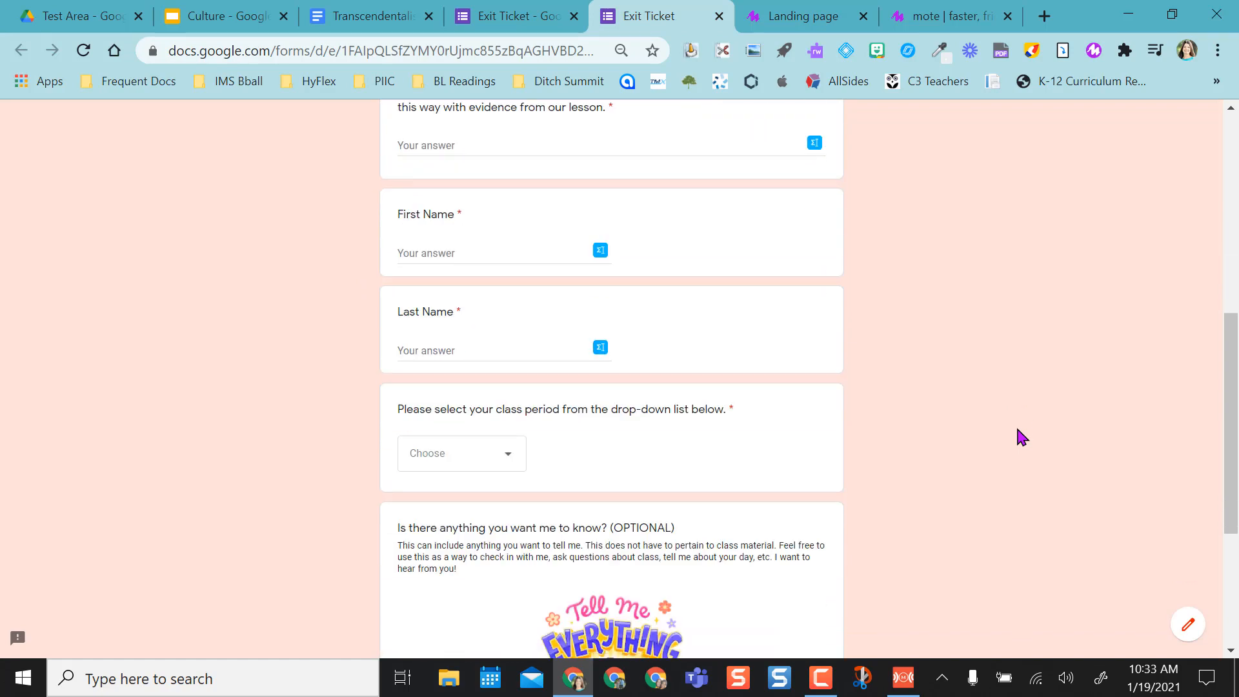
pyautogui.scroll(-3)
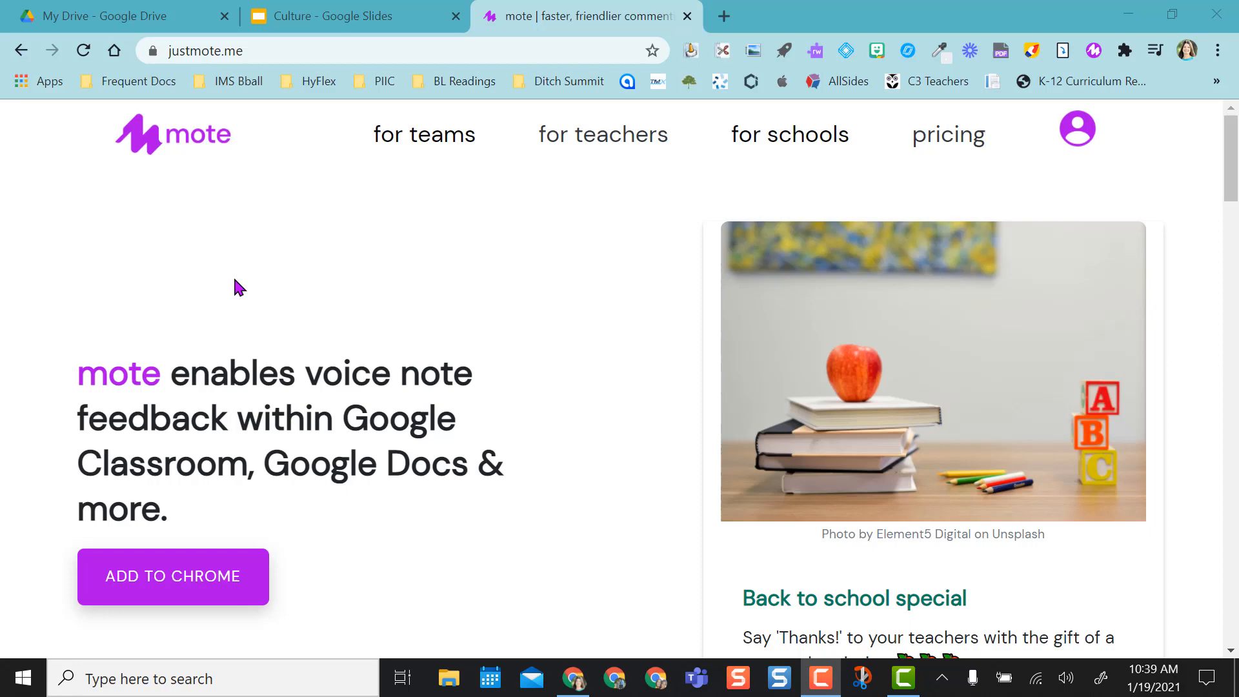
pyautogui.moveTo(551, 283)
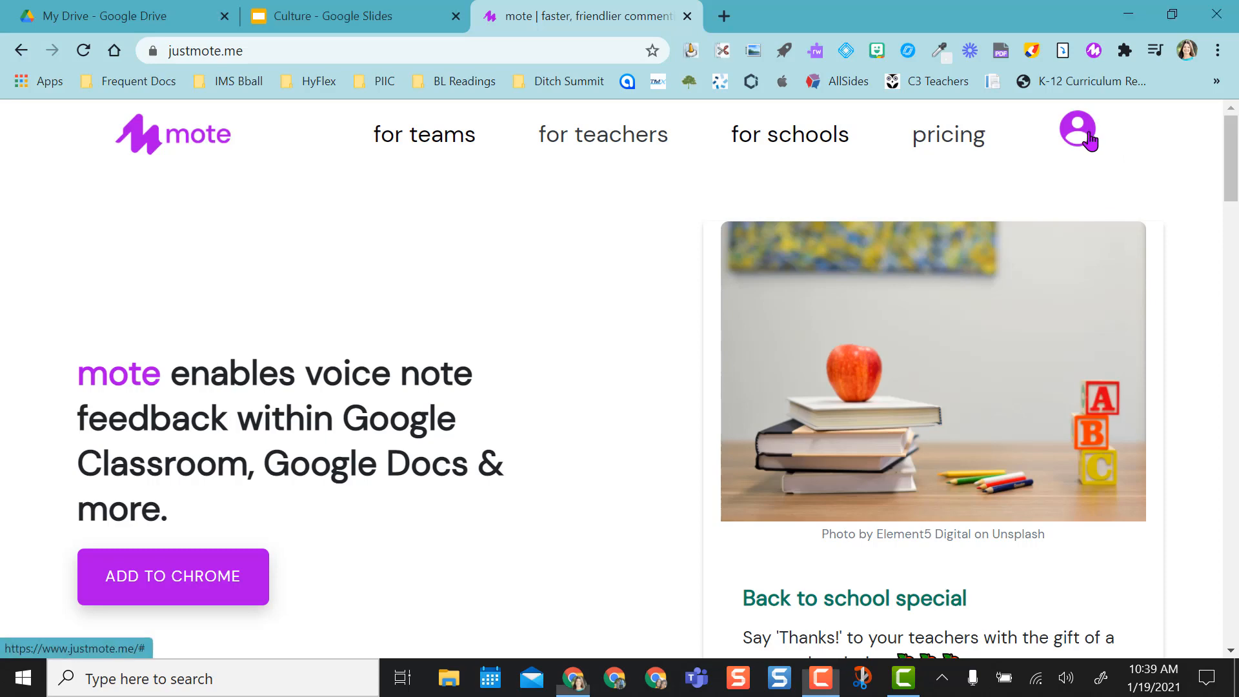
# Browse the My Activity voice note list on justmote.me, then reopen the Mote extension menu
pyautogui.click(1077, 129)
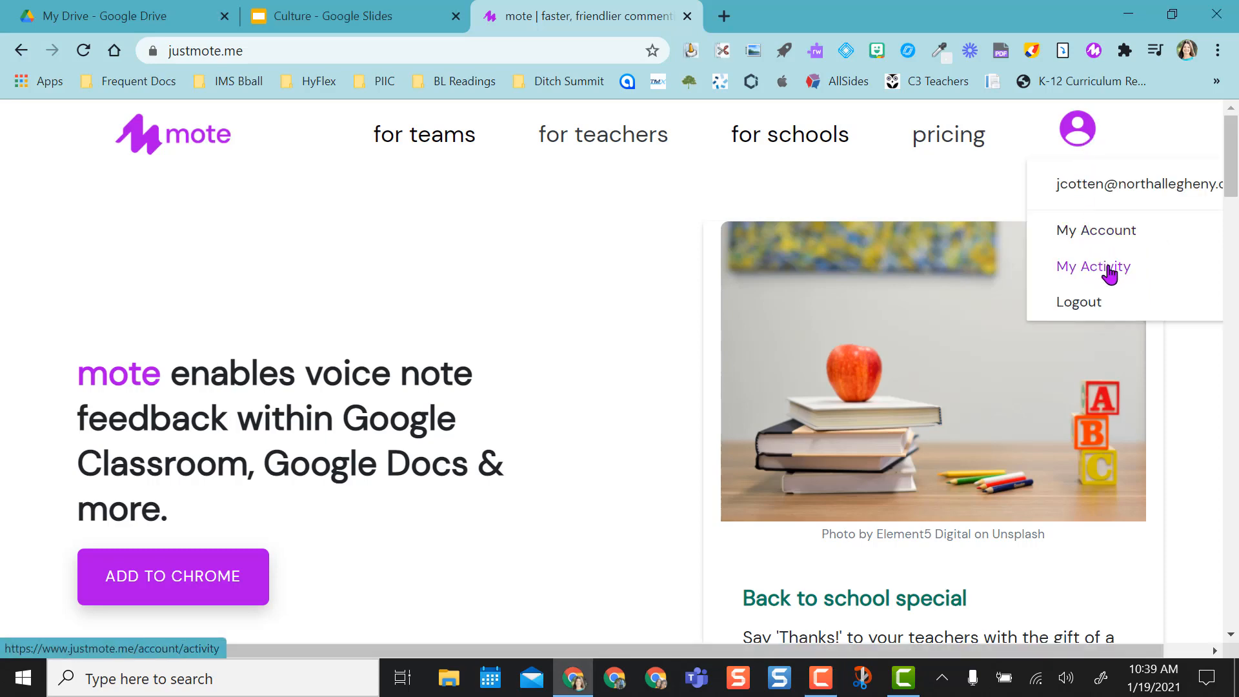
pyautogui.click(1094, 267)
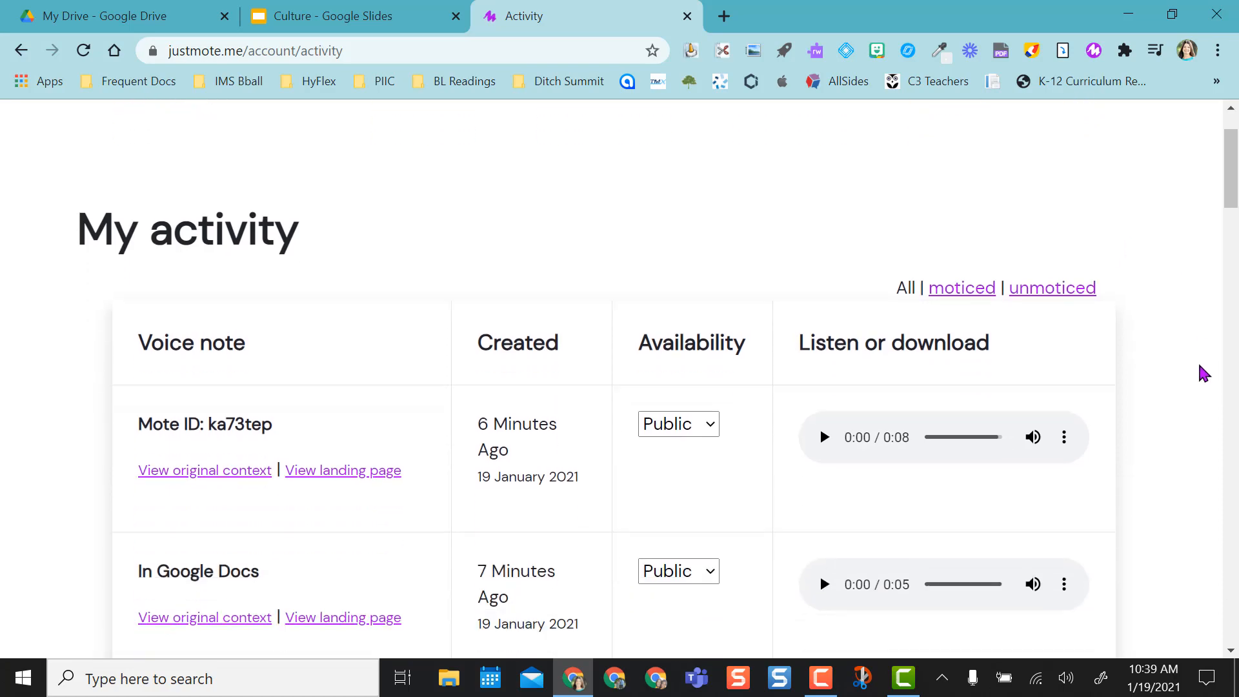
pyautogui.scroll(-3)
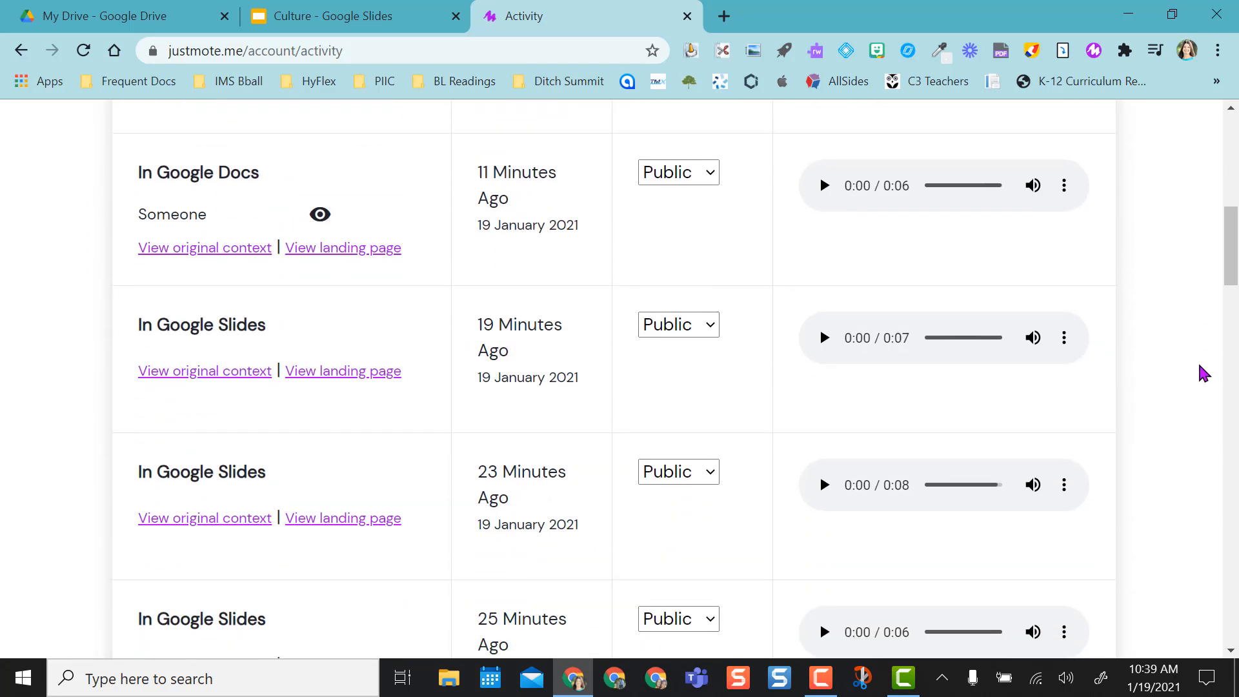
pyautogui.scroll(-3)
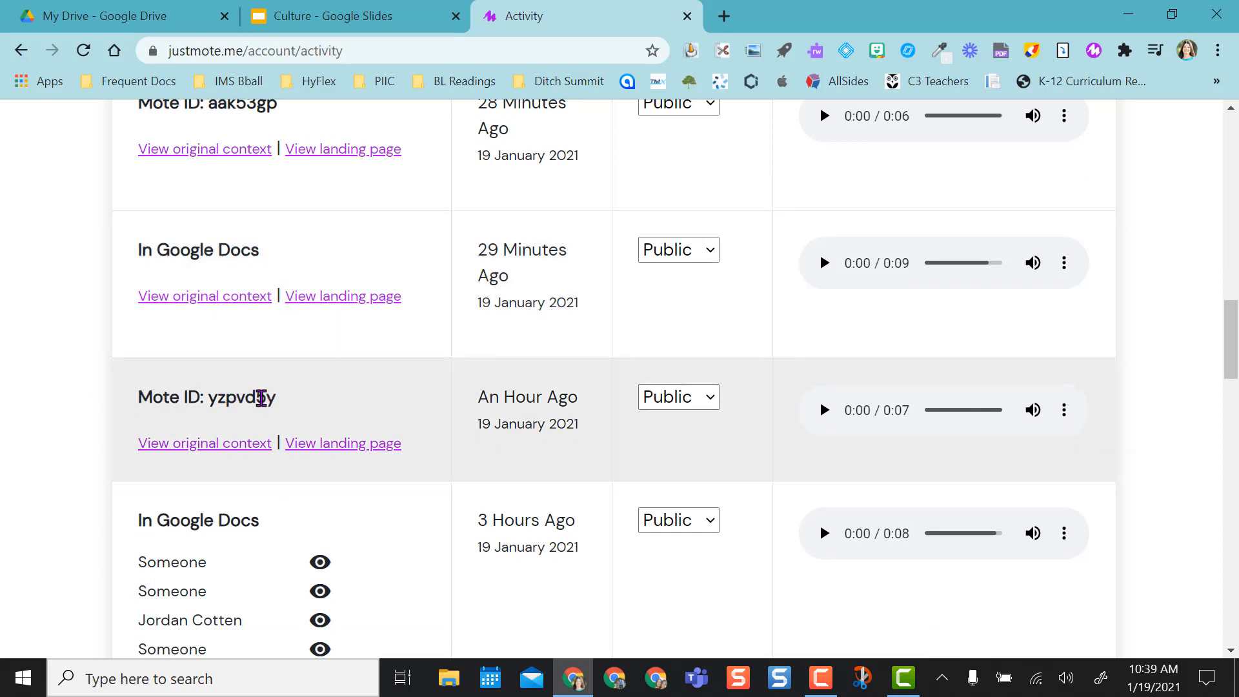
pyautogui.click(1094, 50)
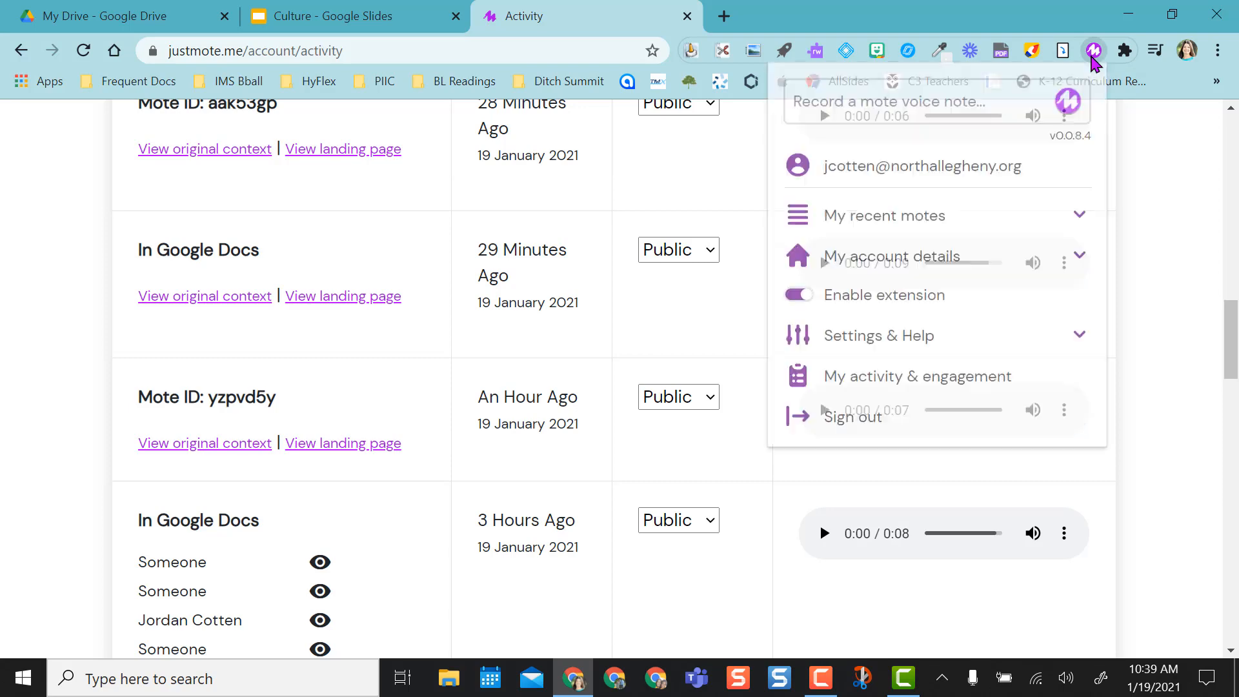